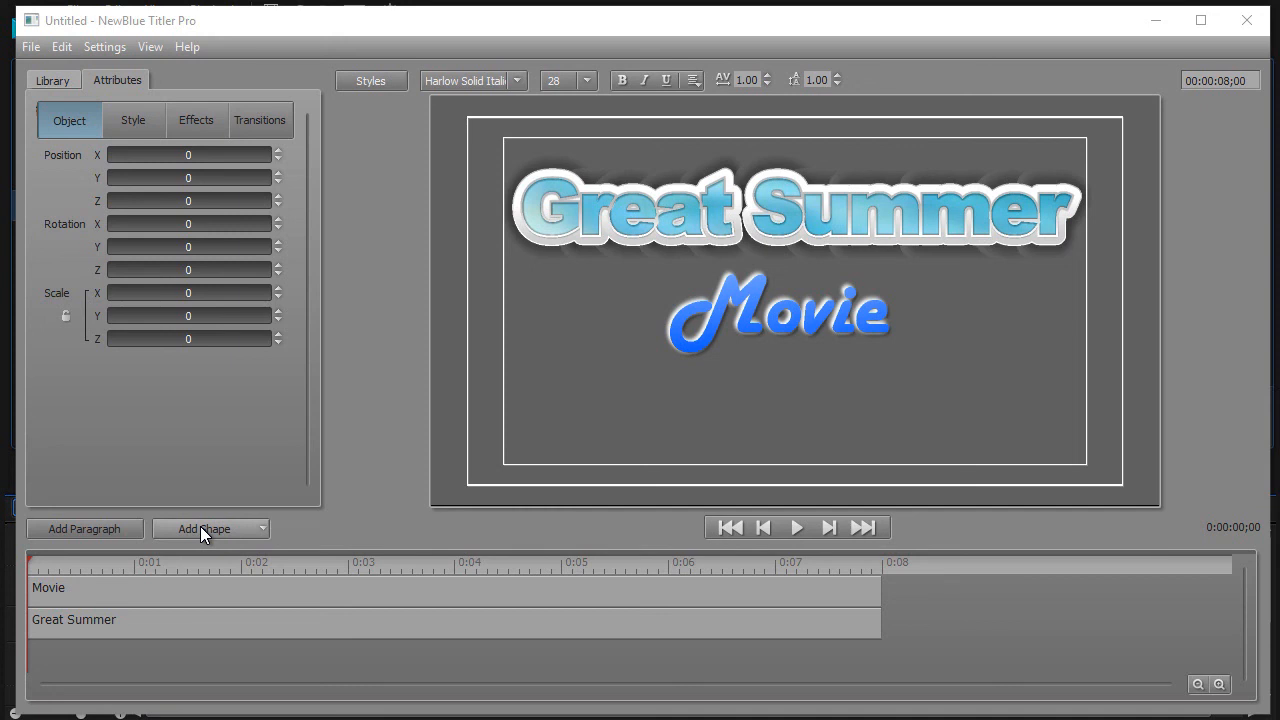
mouse_move(213, 535)
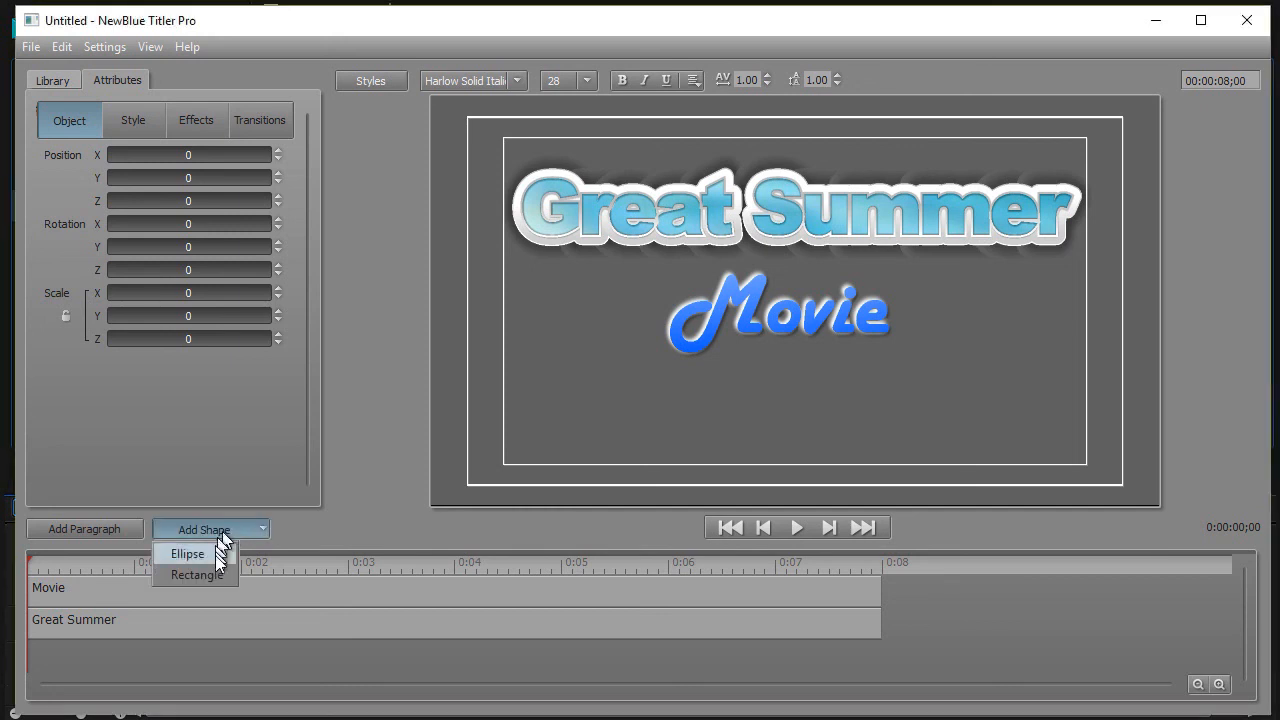
- Add a white rectangle shape and scale it to fill the whole frame behind the title
click(196, 574)
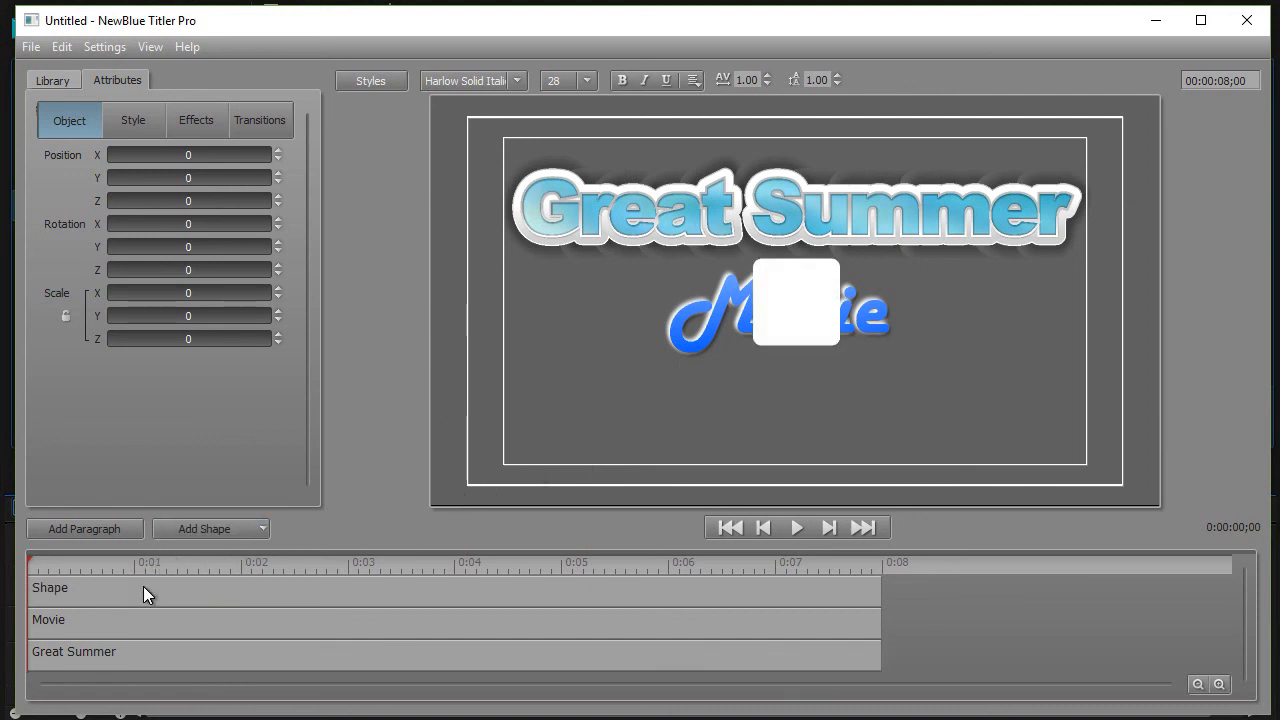
mouse_move(150, 617)
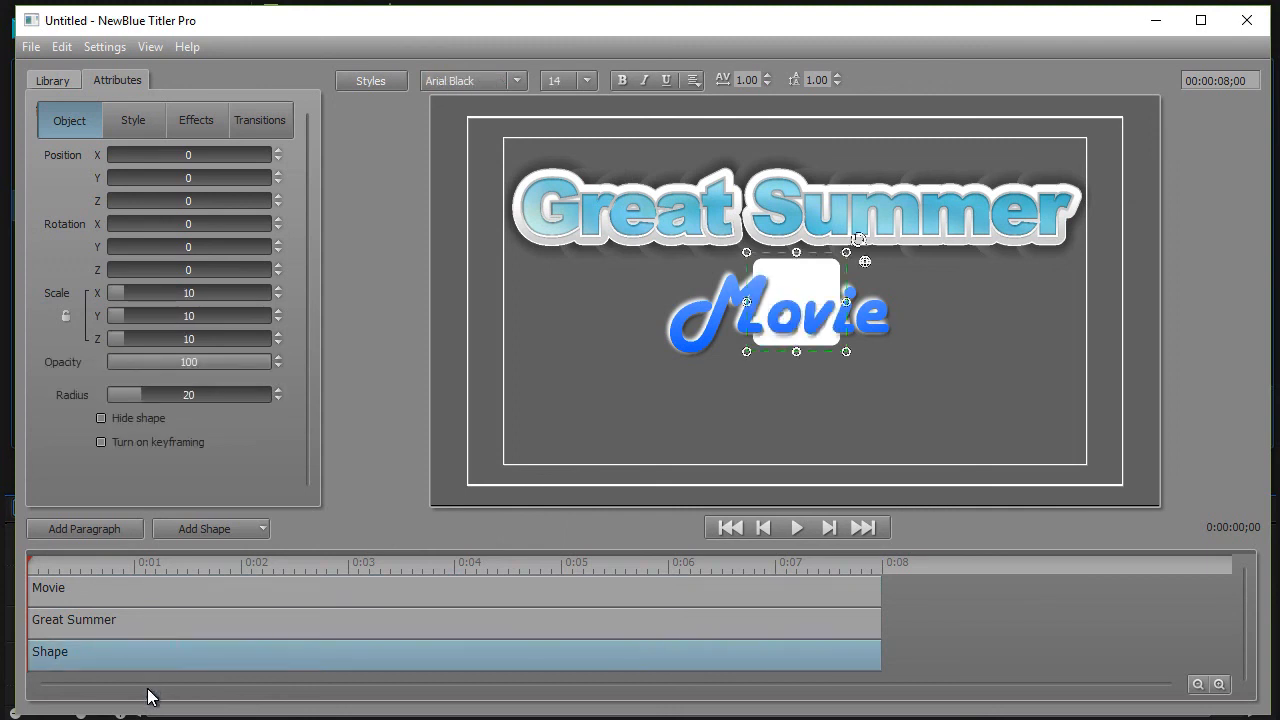
mouse_move(850, 357)
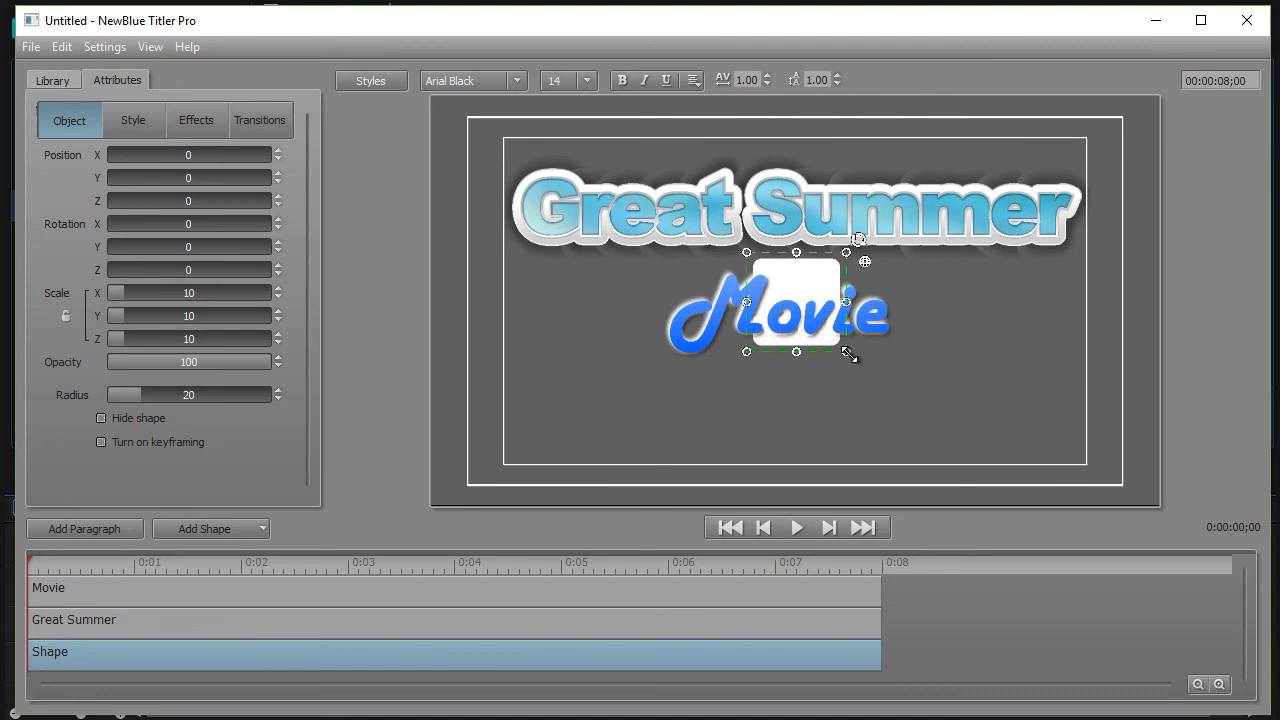
drag(849, 354, 1008, 450)
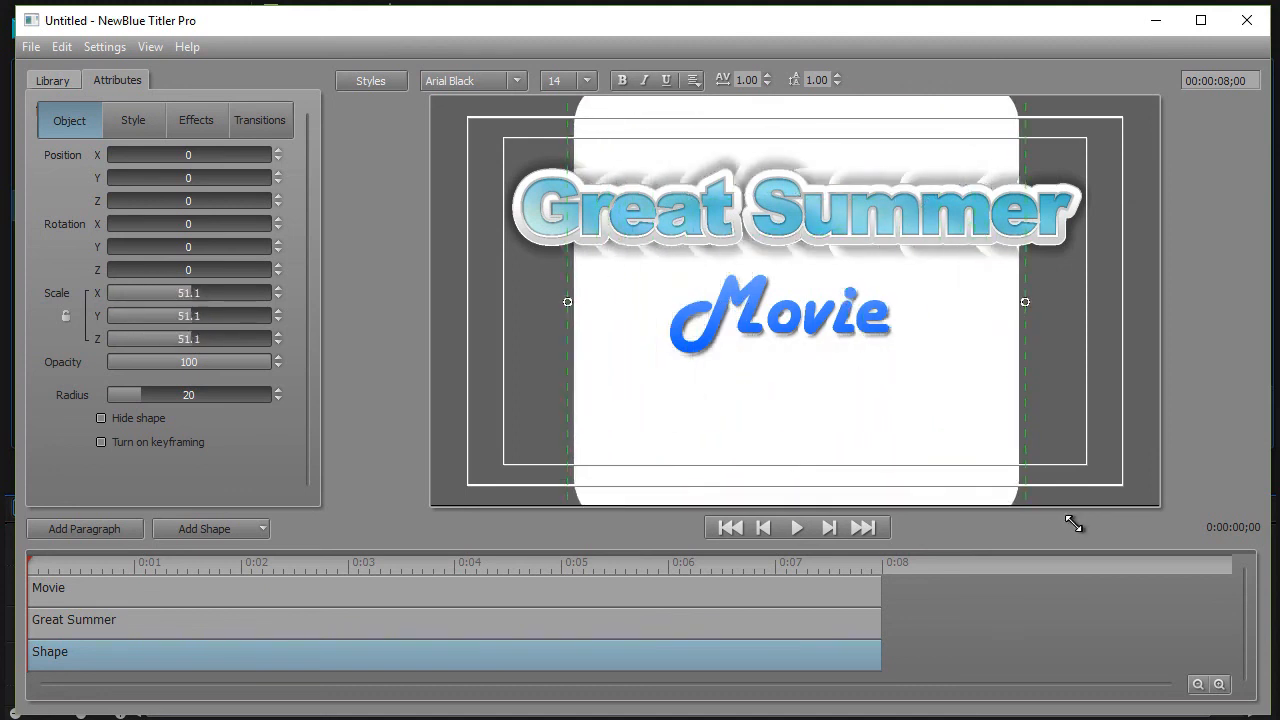
drag(1024, 302, 1028, 302)
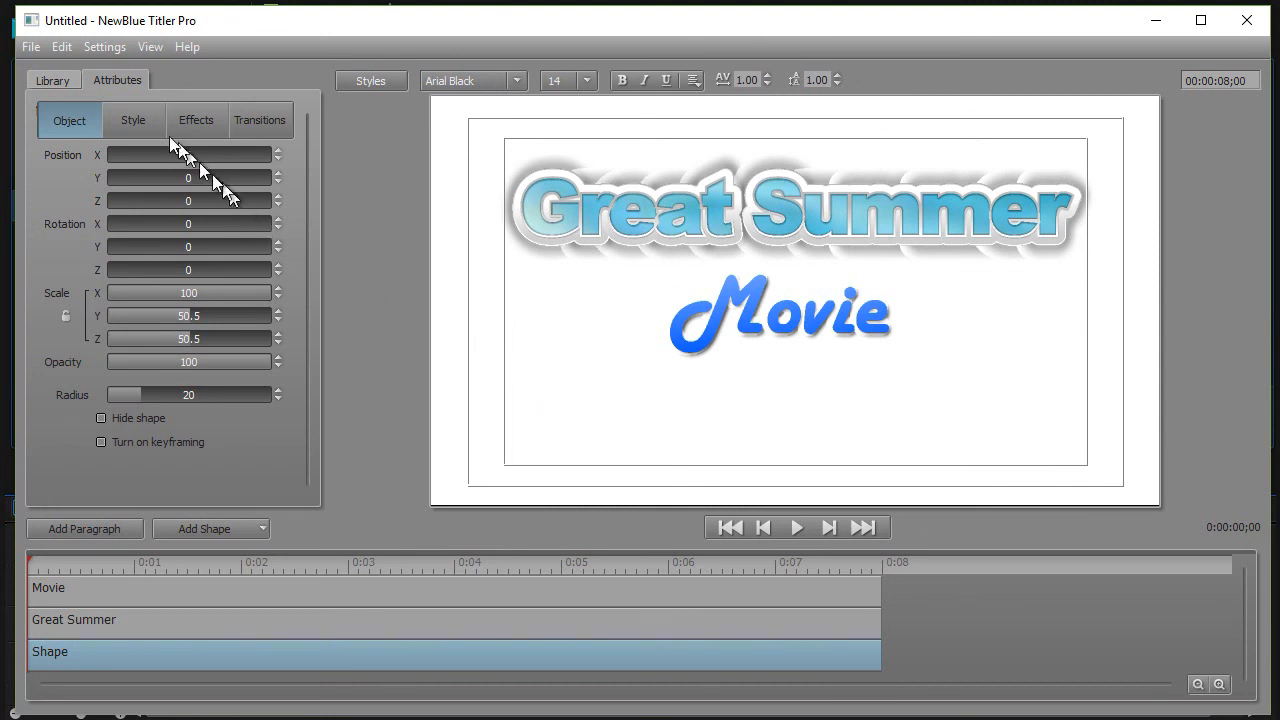
mouse_move(133, 120)
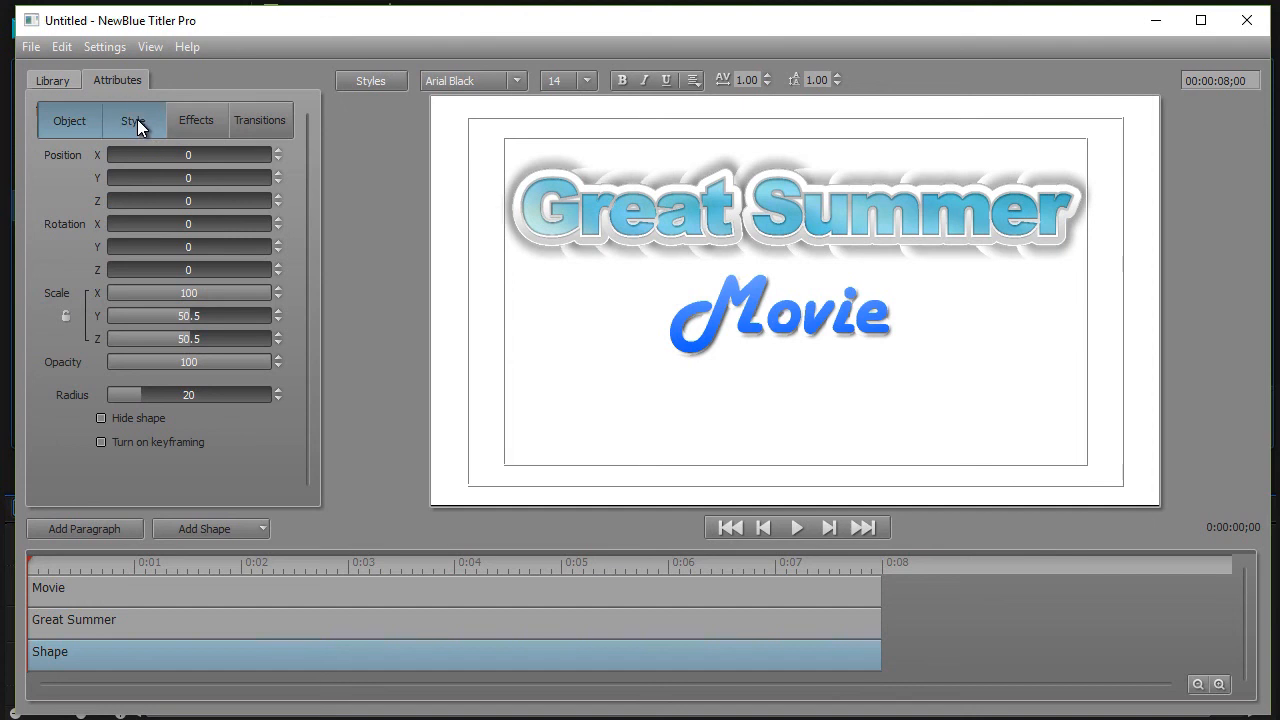
- Set the shape's 3D Face colour to purple from the basic colours in Style settings
click(133, 120)
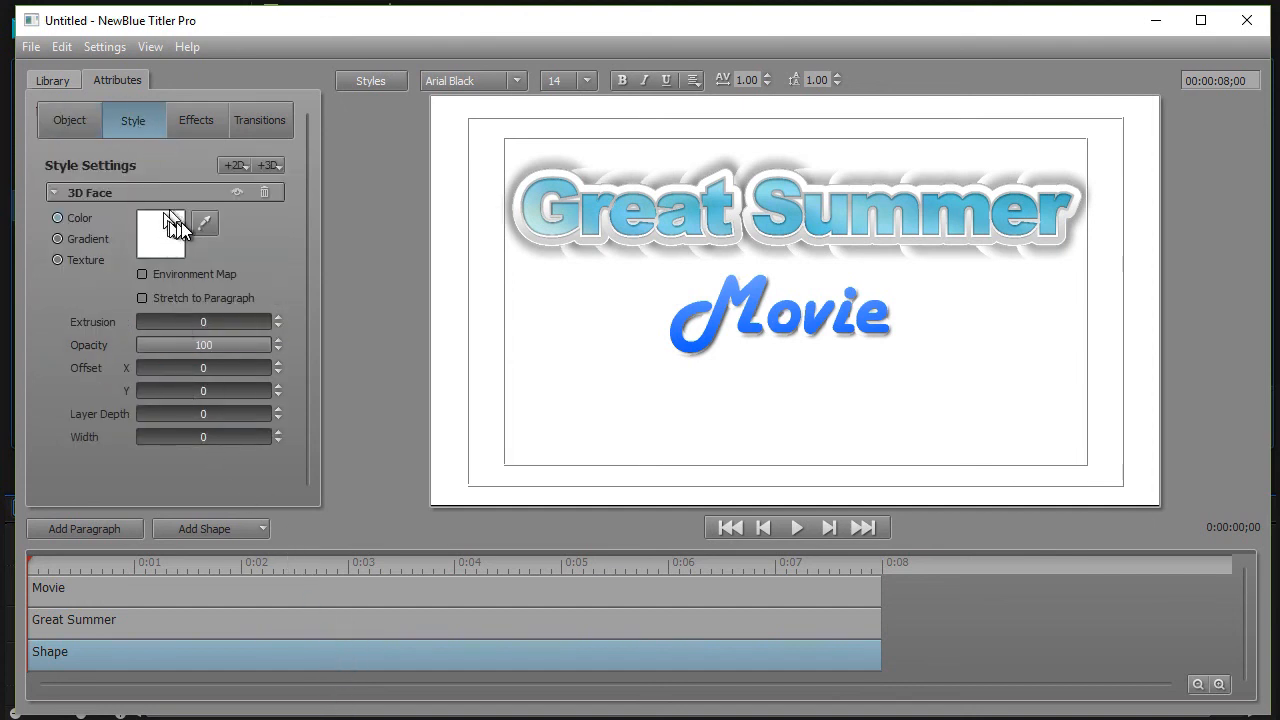
click(160, 229)
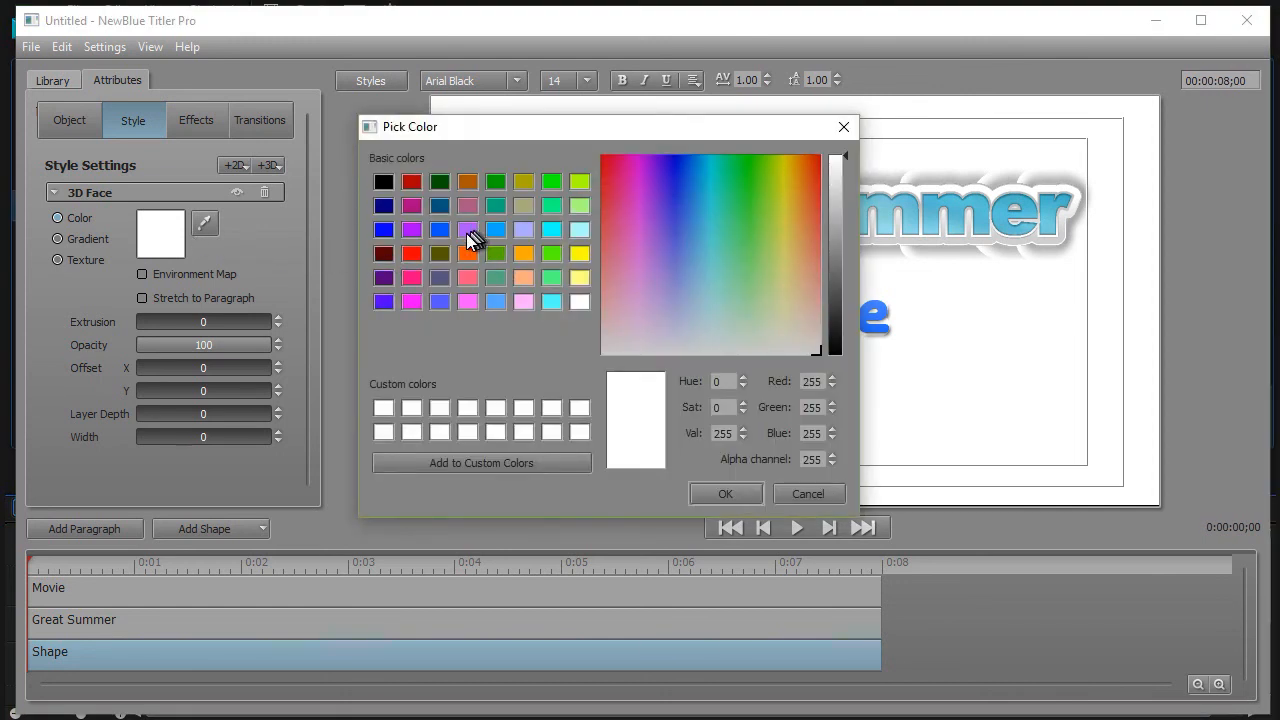
click(650, 158)
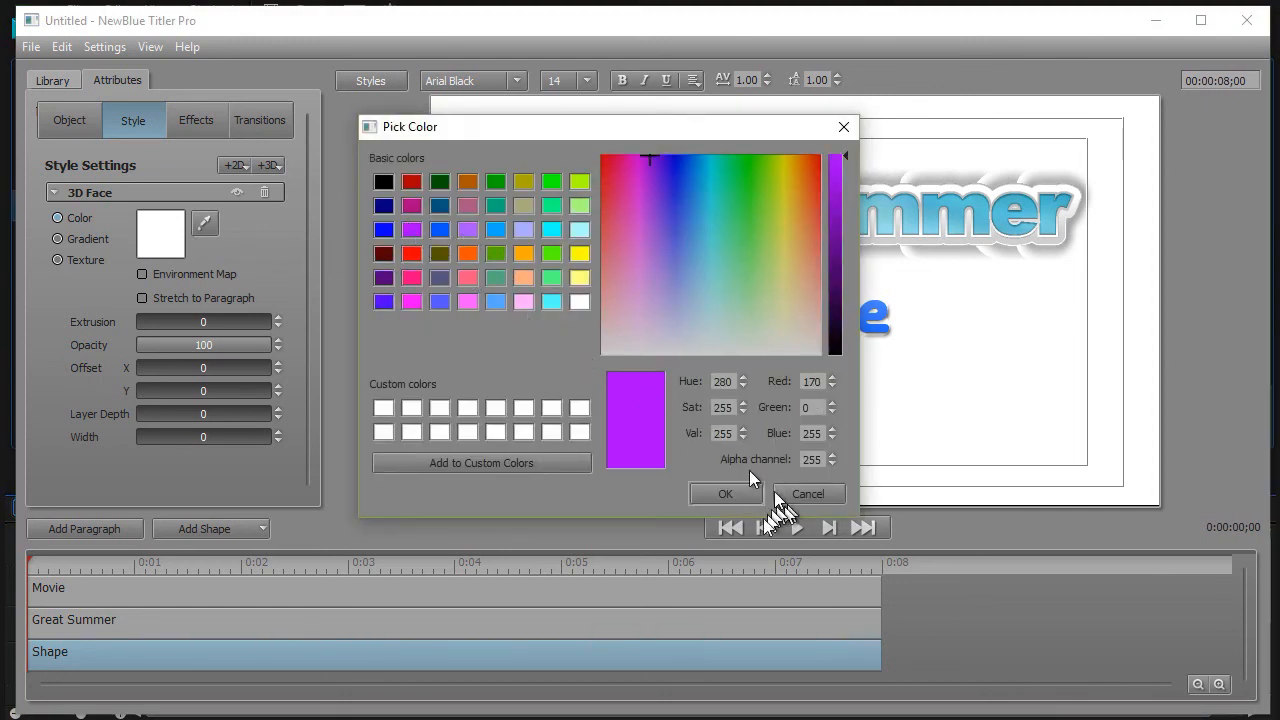
click(725, 493)
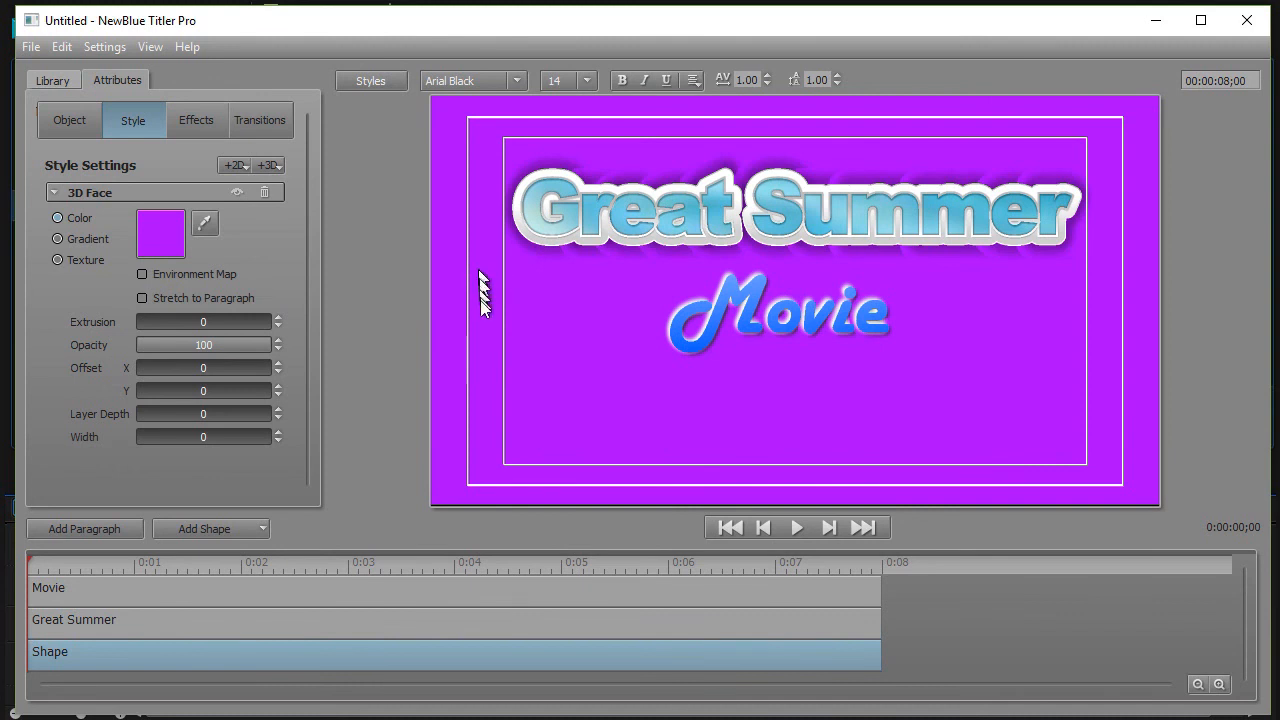
mouse_move(400, 295)
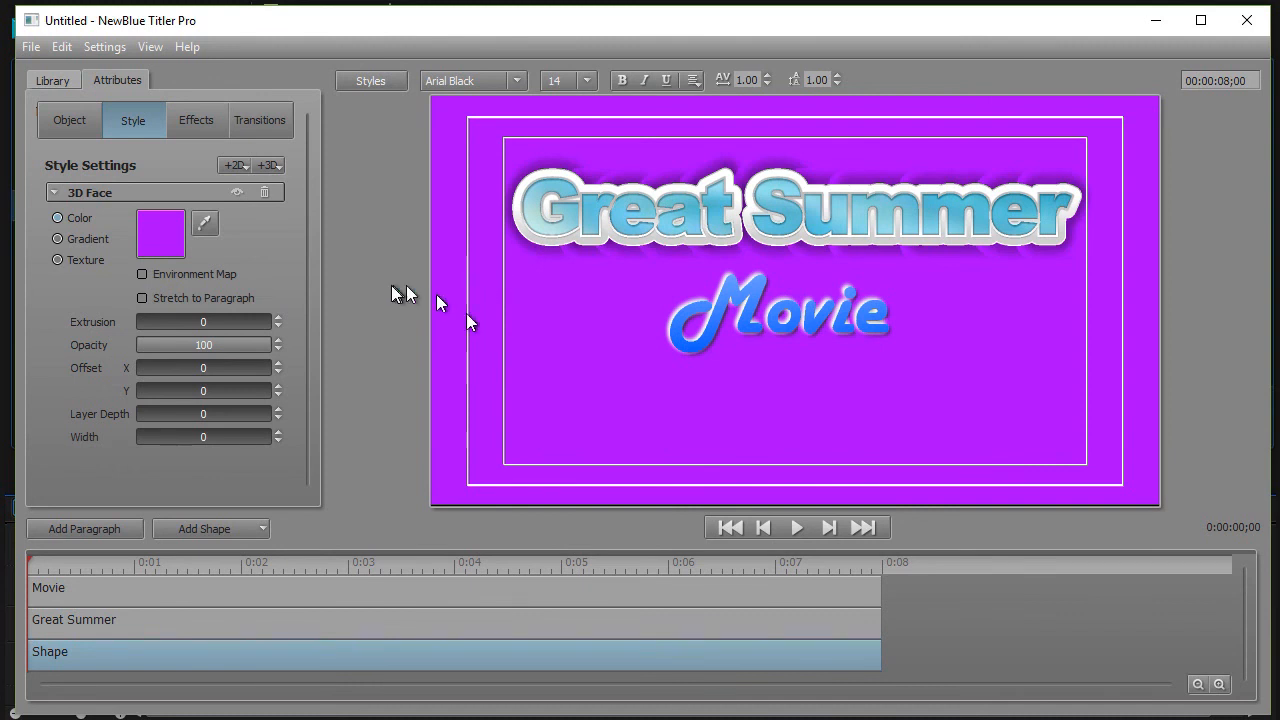
mouse_move(306, 289)
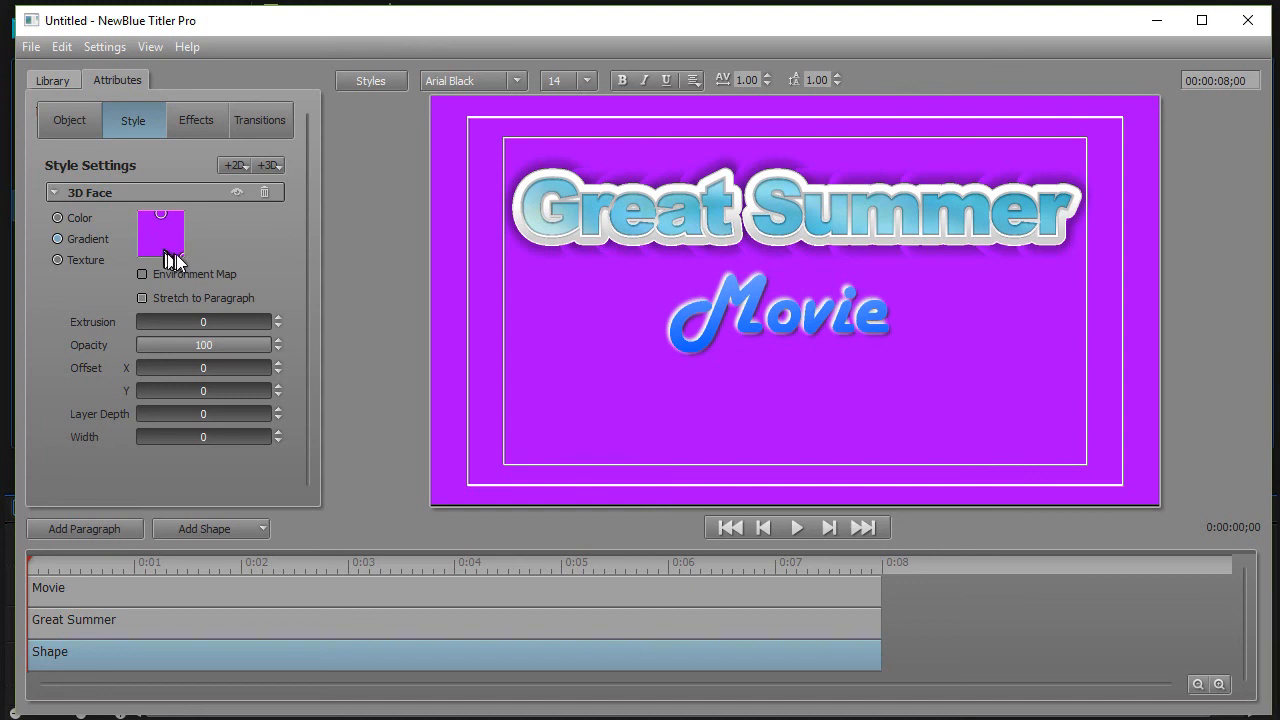
mouse_move(183, 263)
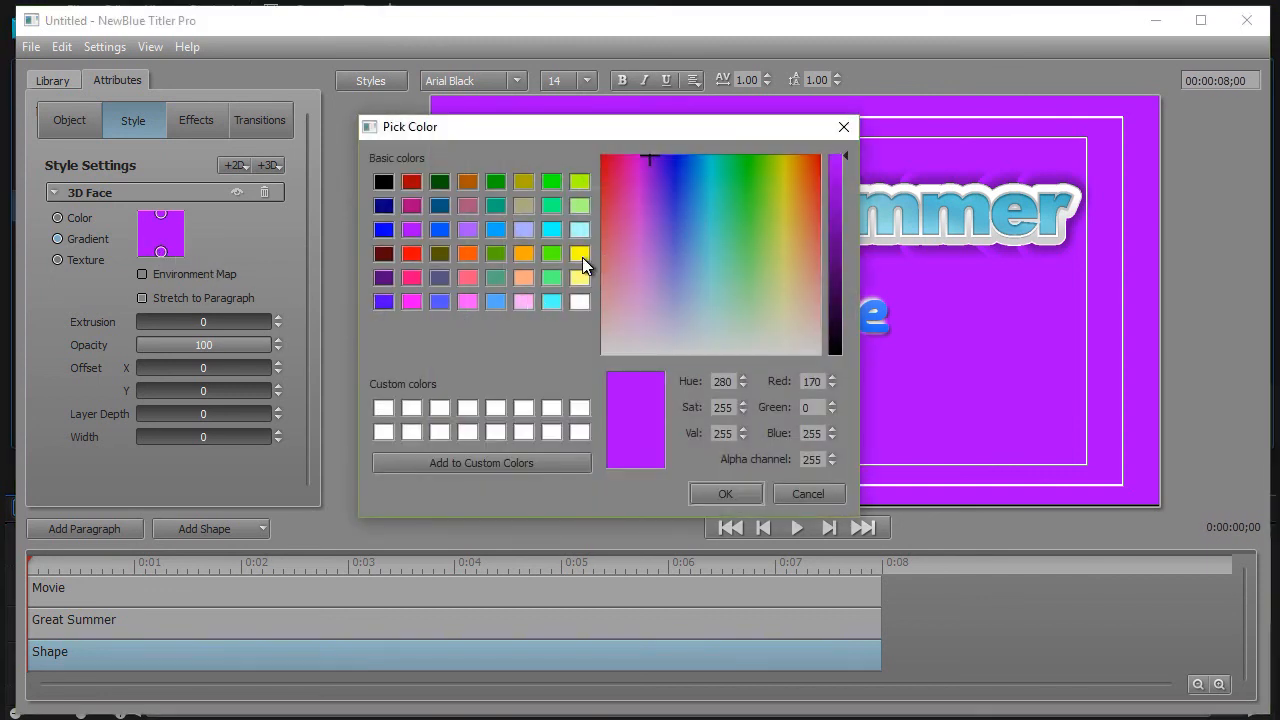
- Make the 3D Face a gradient with yellow at the bottom and orange at the top
click(725, 493)
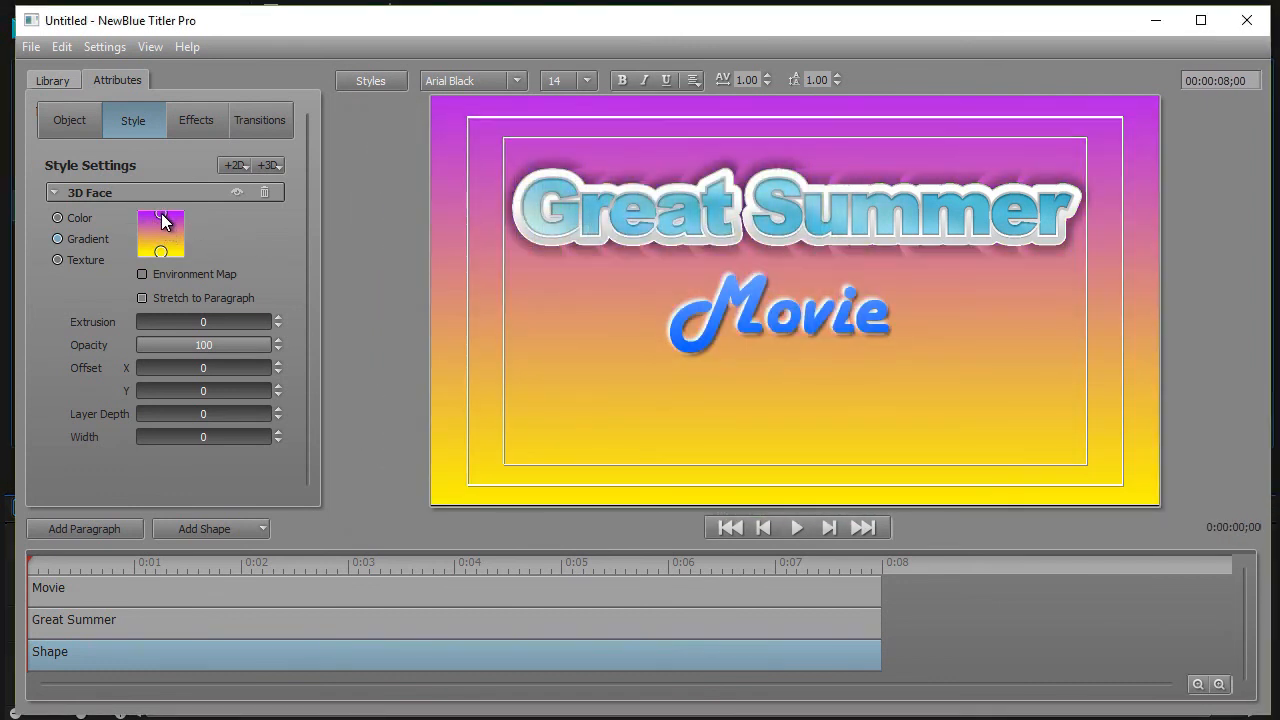
click(160, 233)
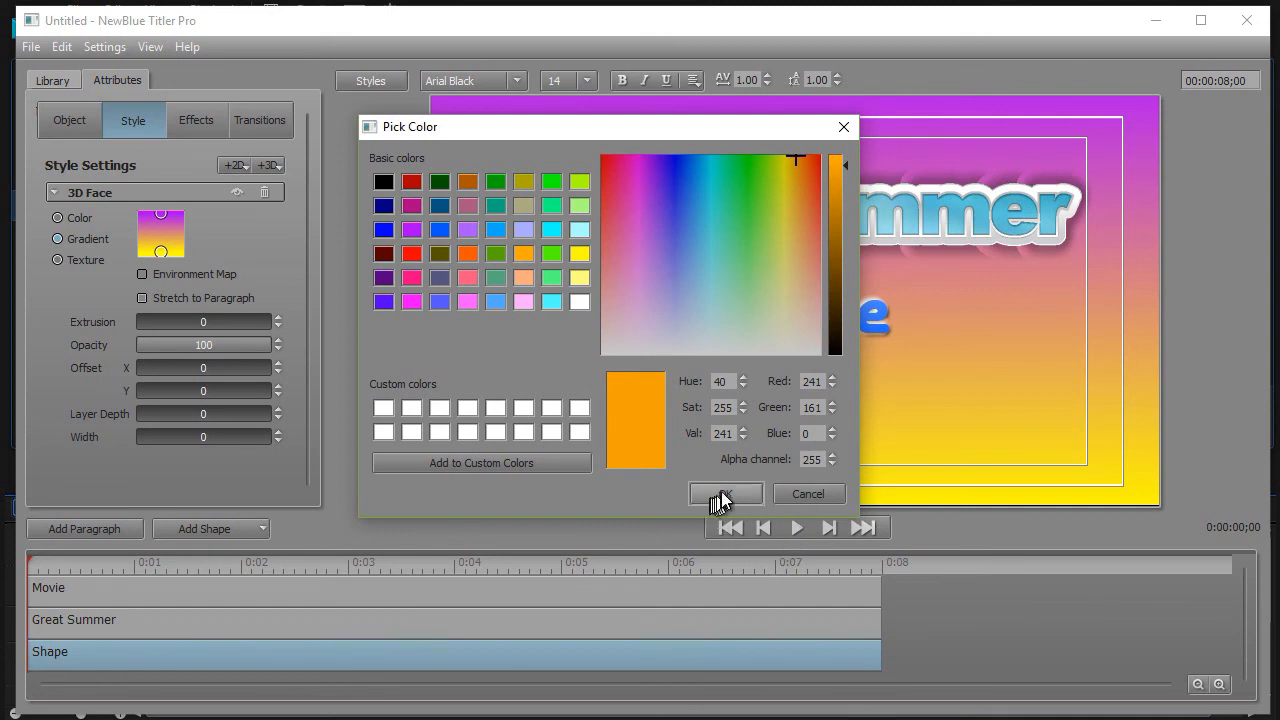
click(725, 493)
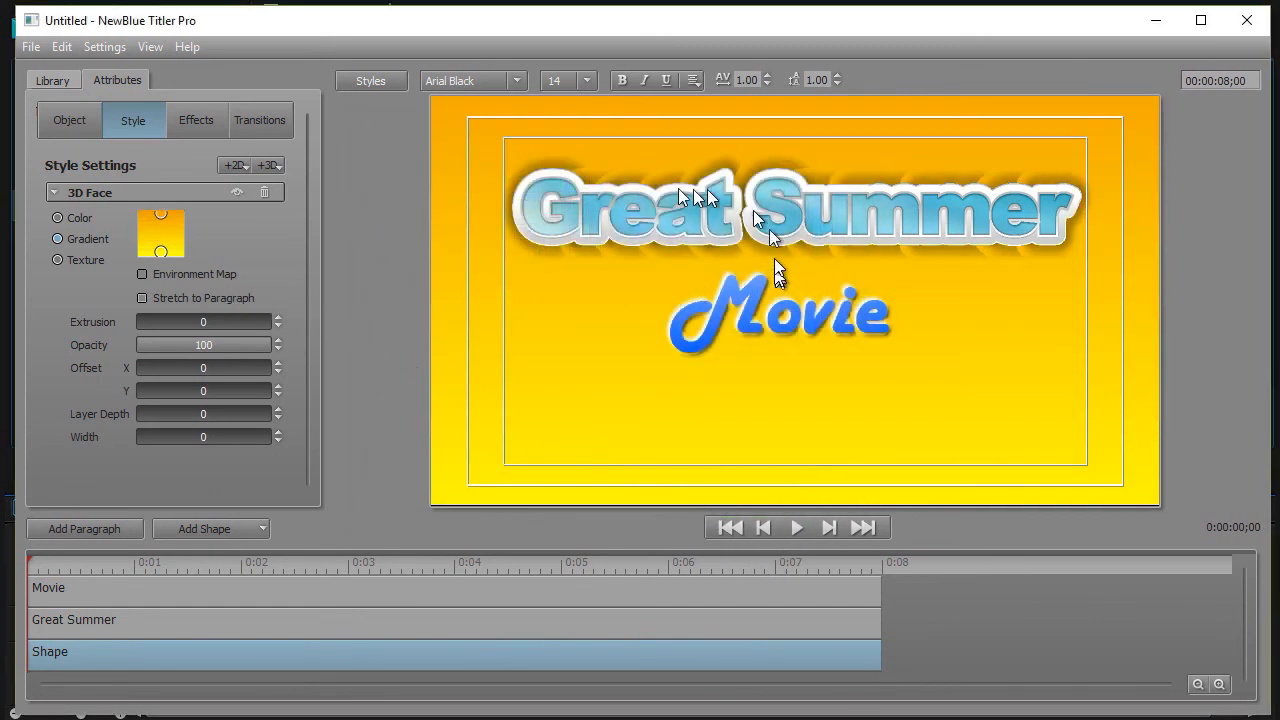
mouse_move(885, 335)
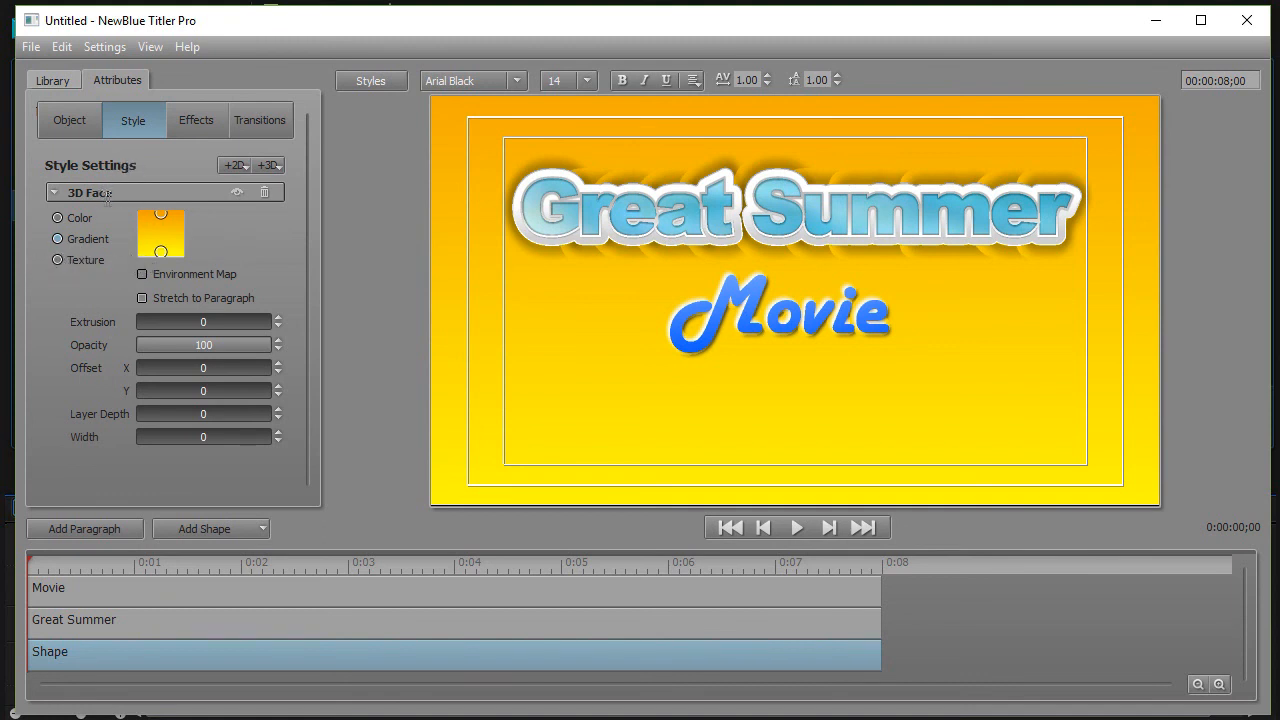
- Switch the 3D Face to a texture fill using the pink 'Coat of Cuddles' image
click(58, 238)
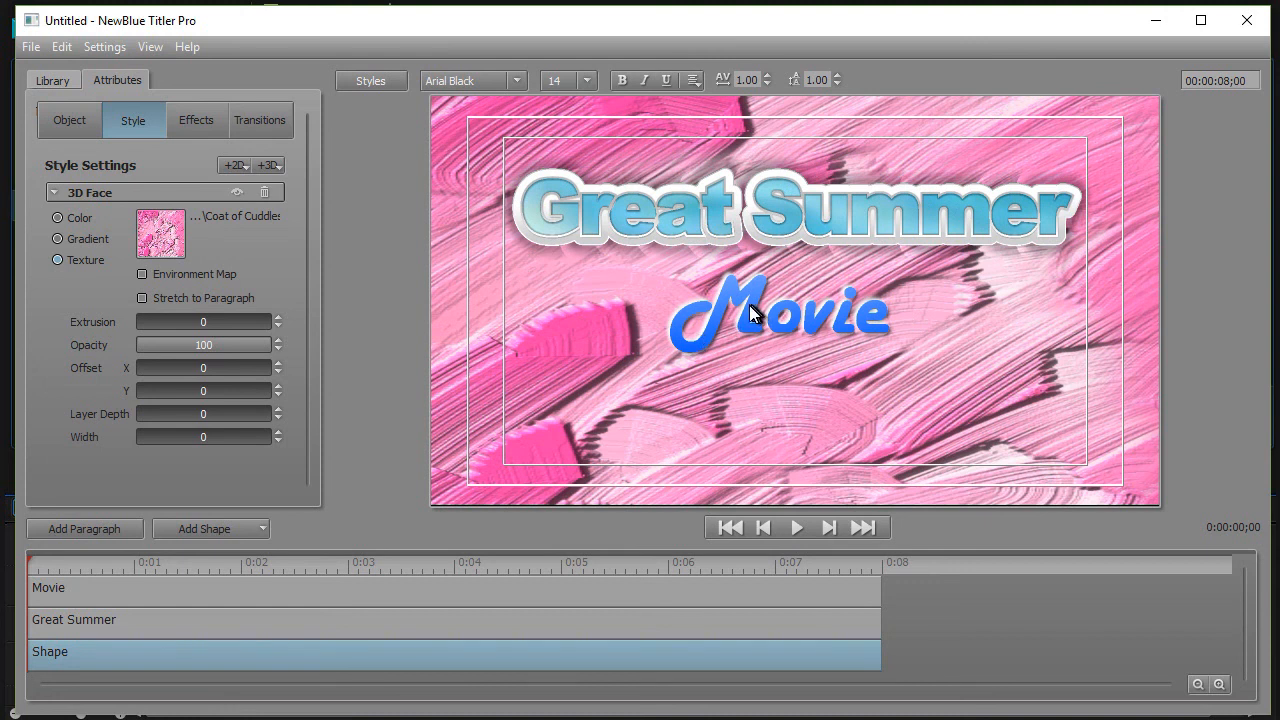
mouse_move(617, 352)
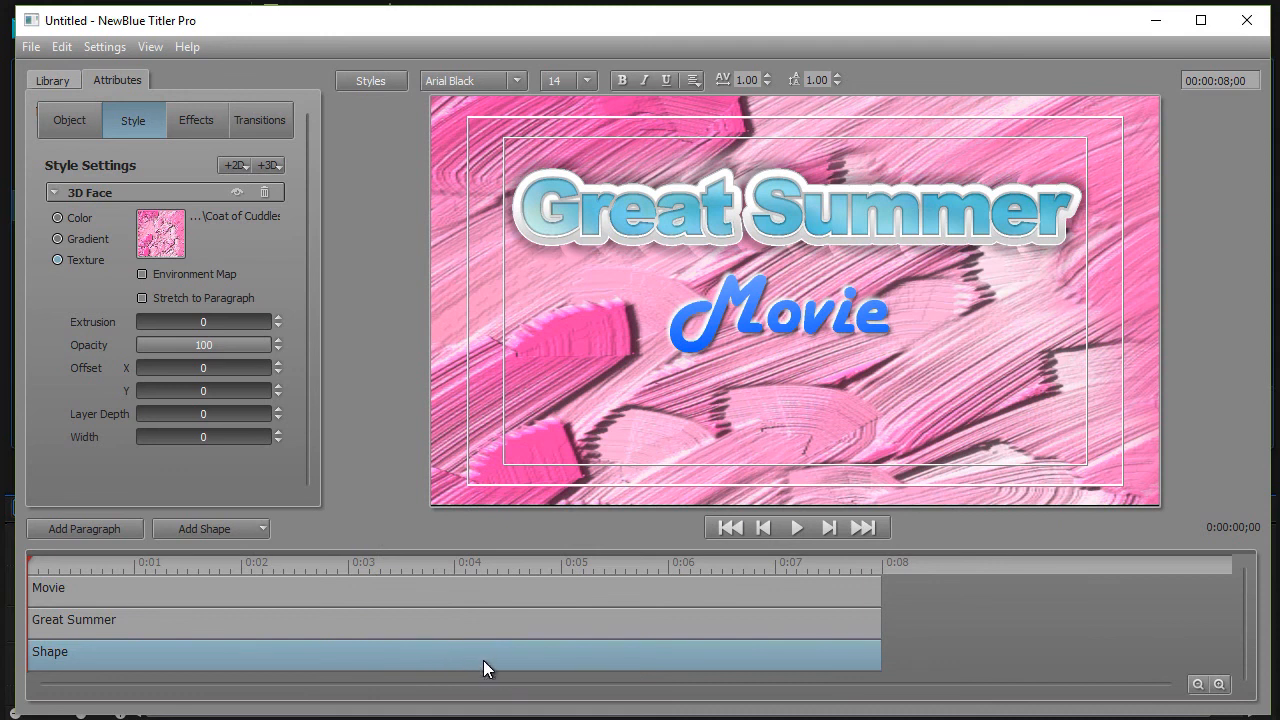
- Import the '2 sample' image from 2 Terabyte (R:) > PNG Files > ST Backgrounds as the background
right_click(487, 668)
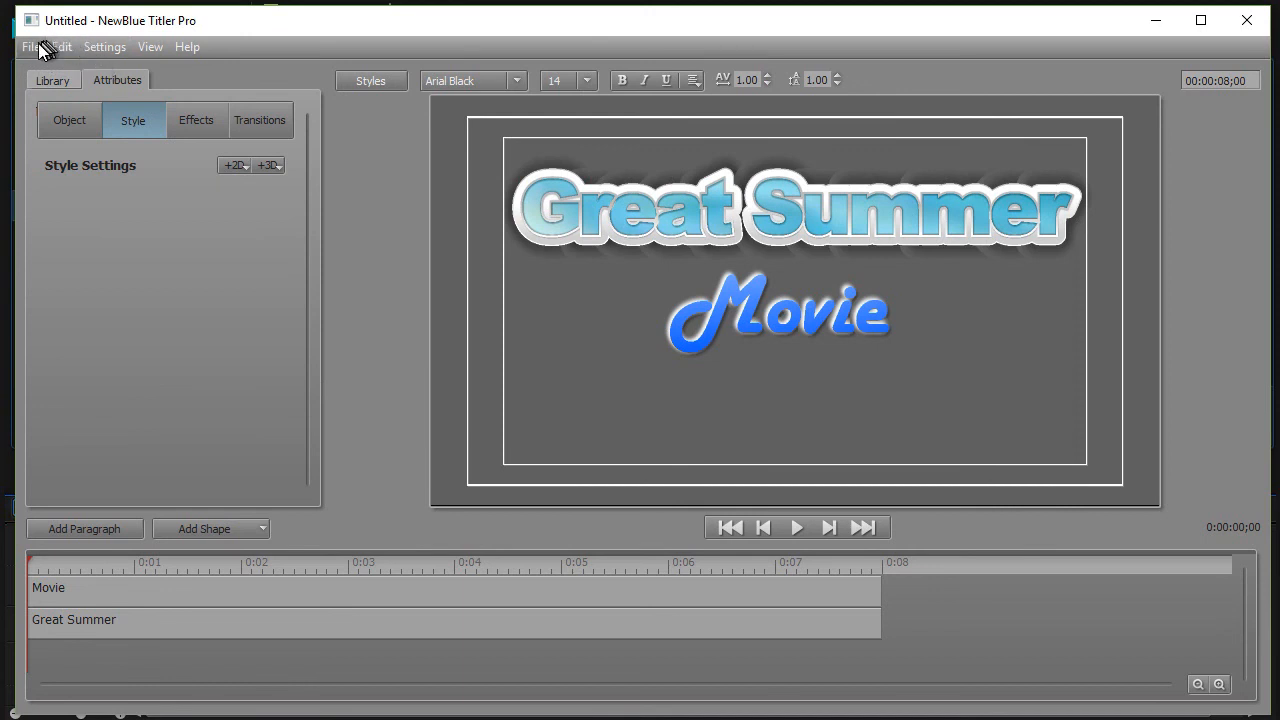
mouse_move(38, 52)
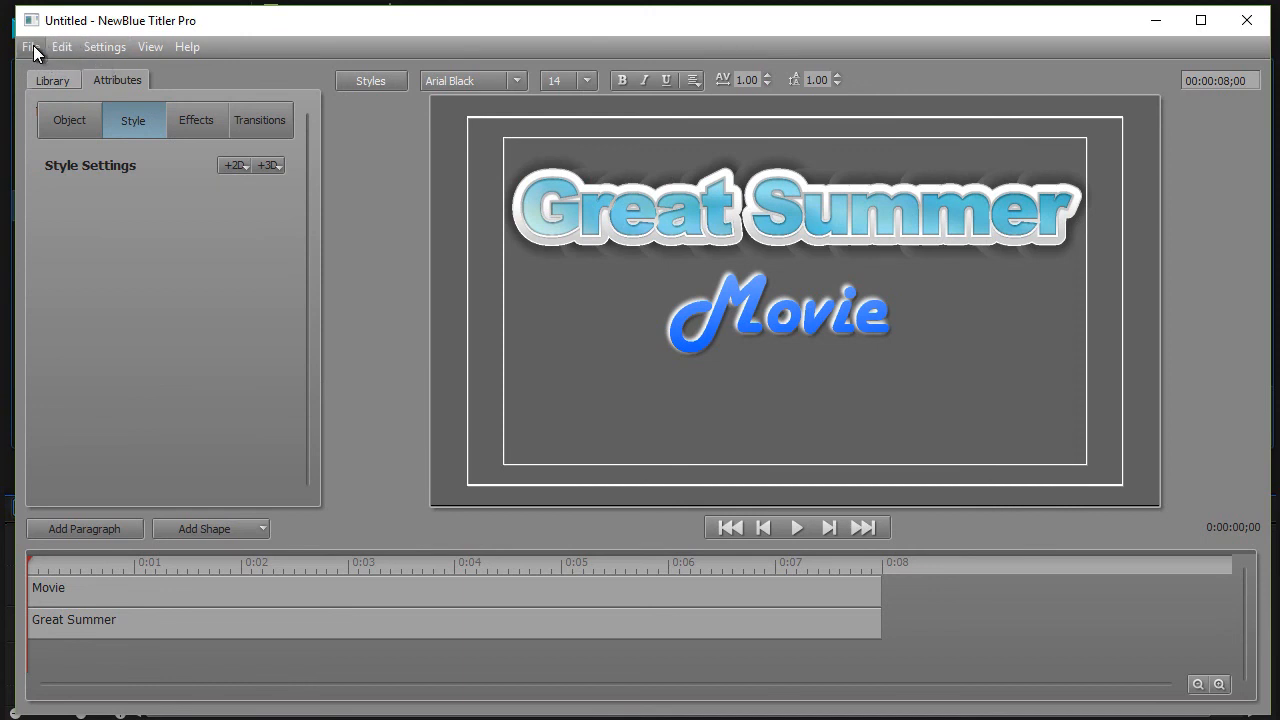
click(33, 46)
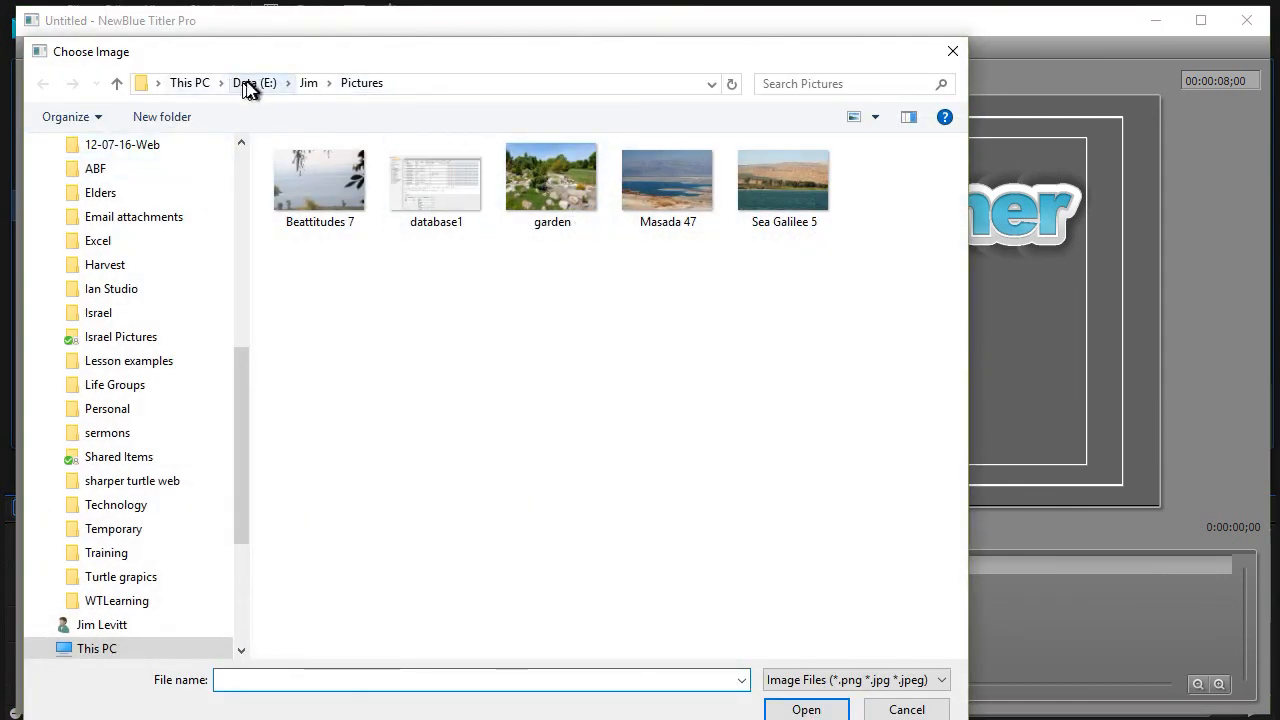
click(189, 83)
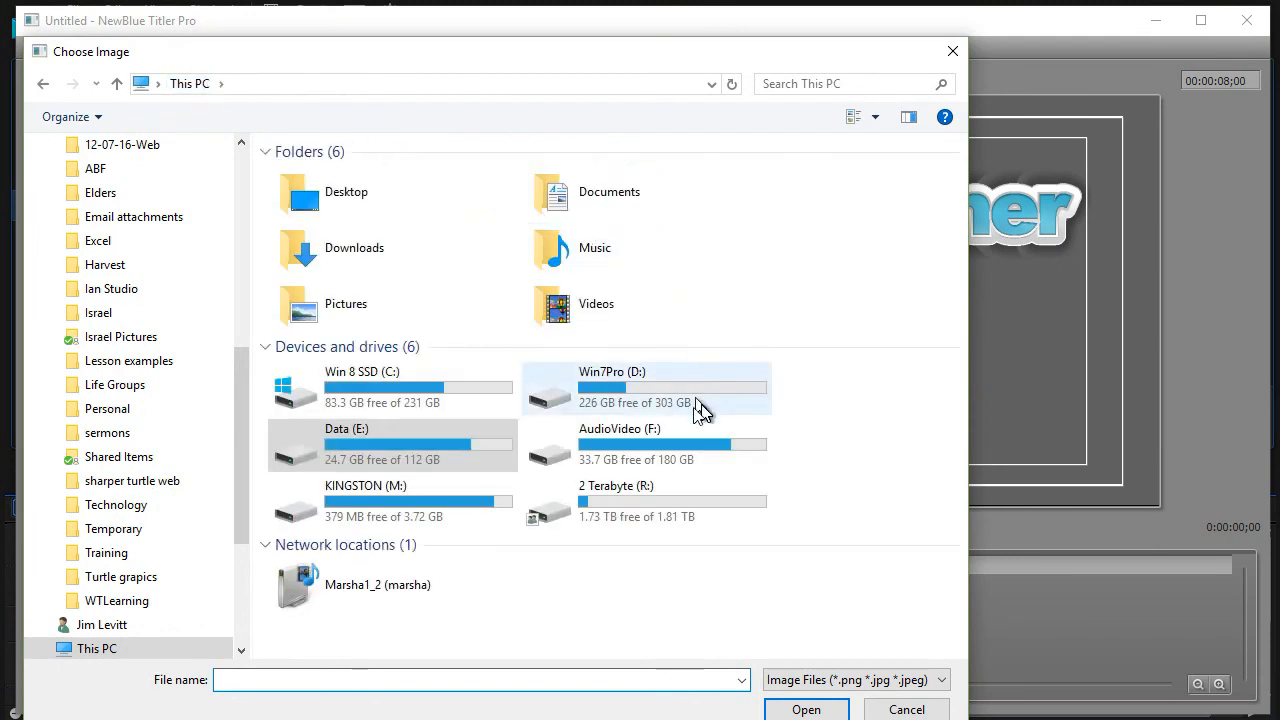
double_click(616, 500)
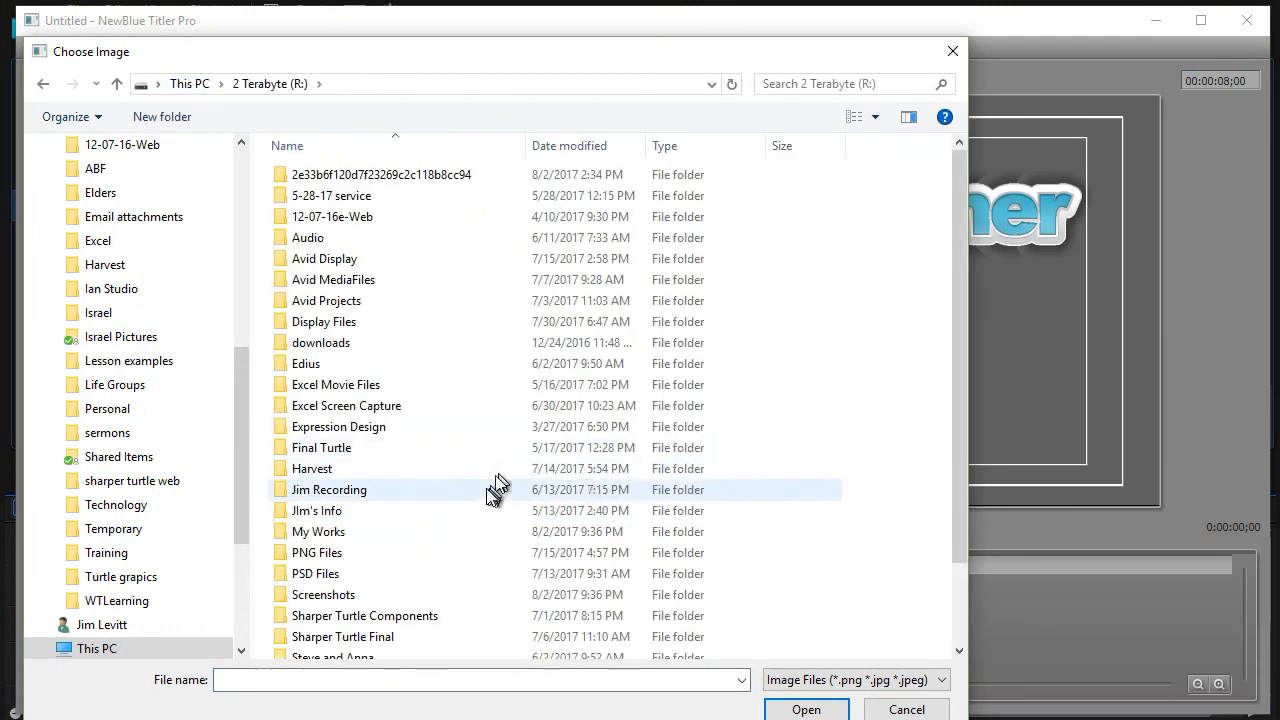
scroll(down, 3)
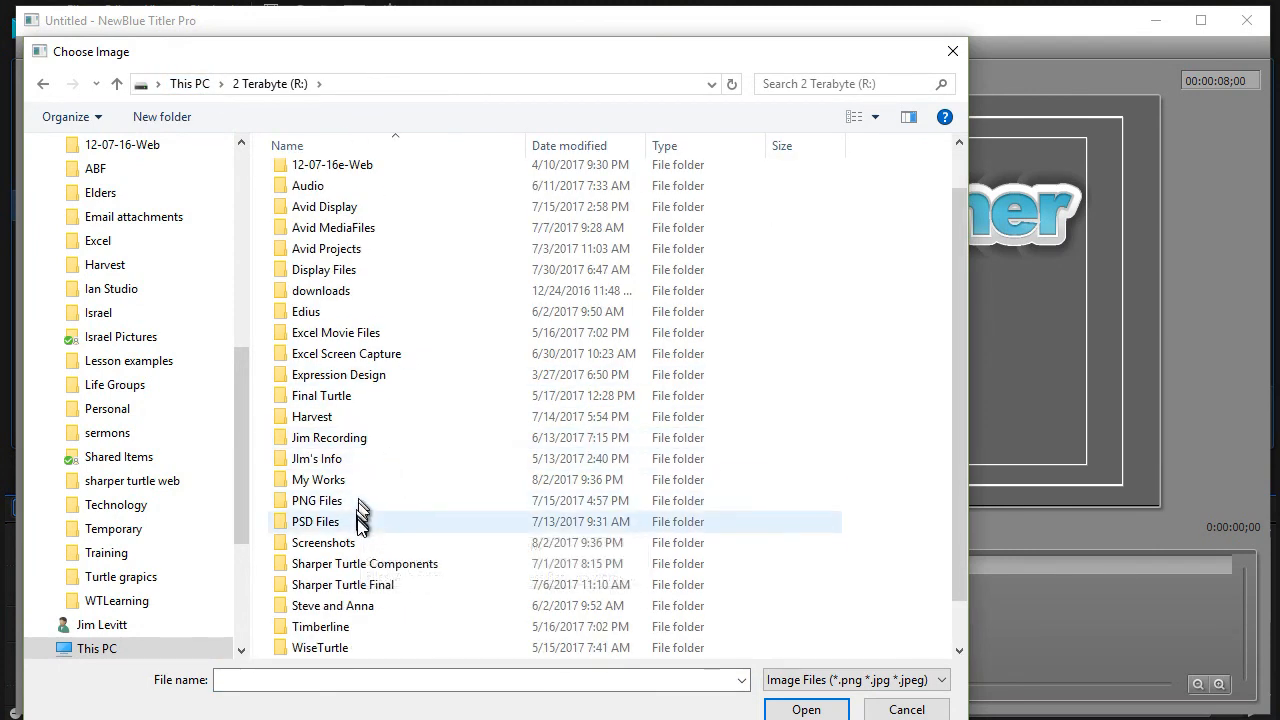
double_click(317, 500)
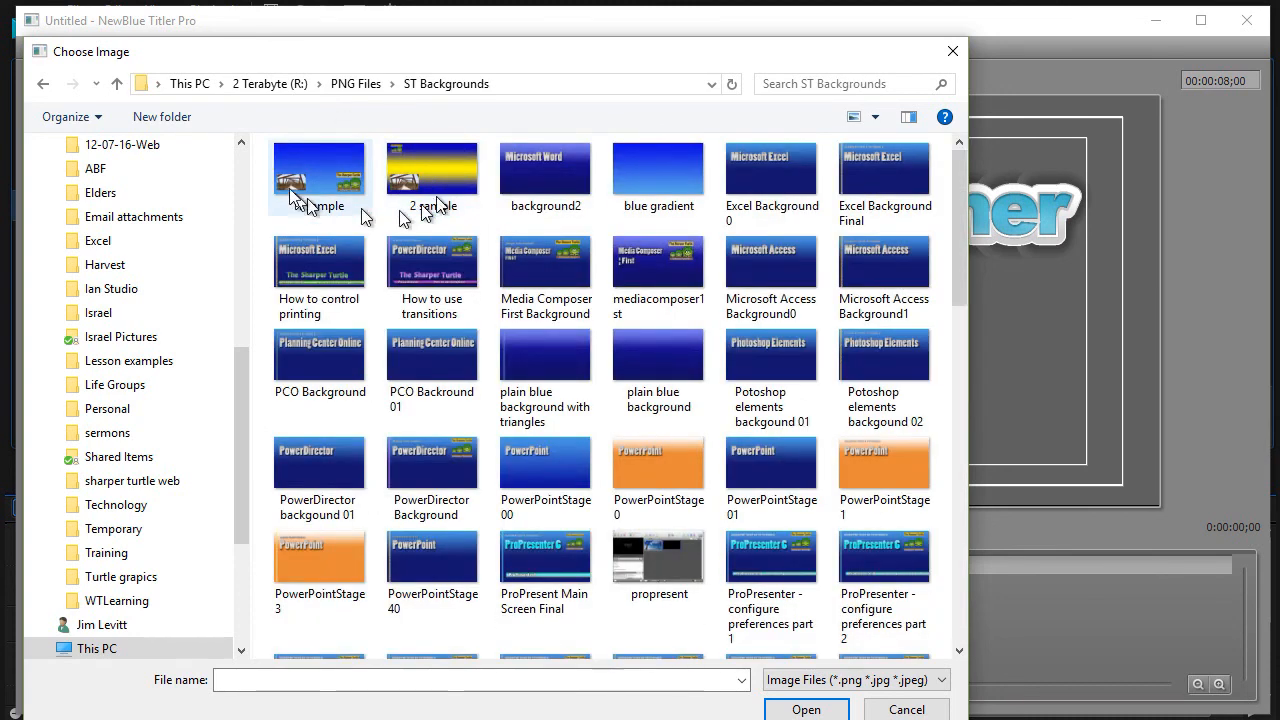
click(432, 170)
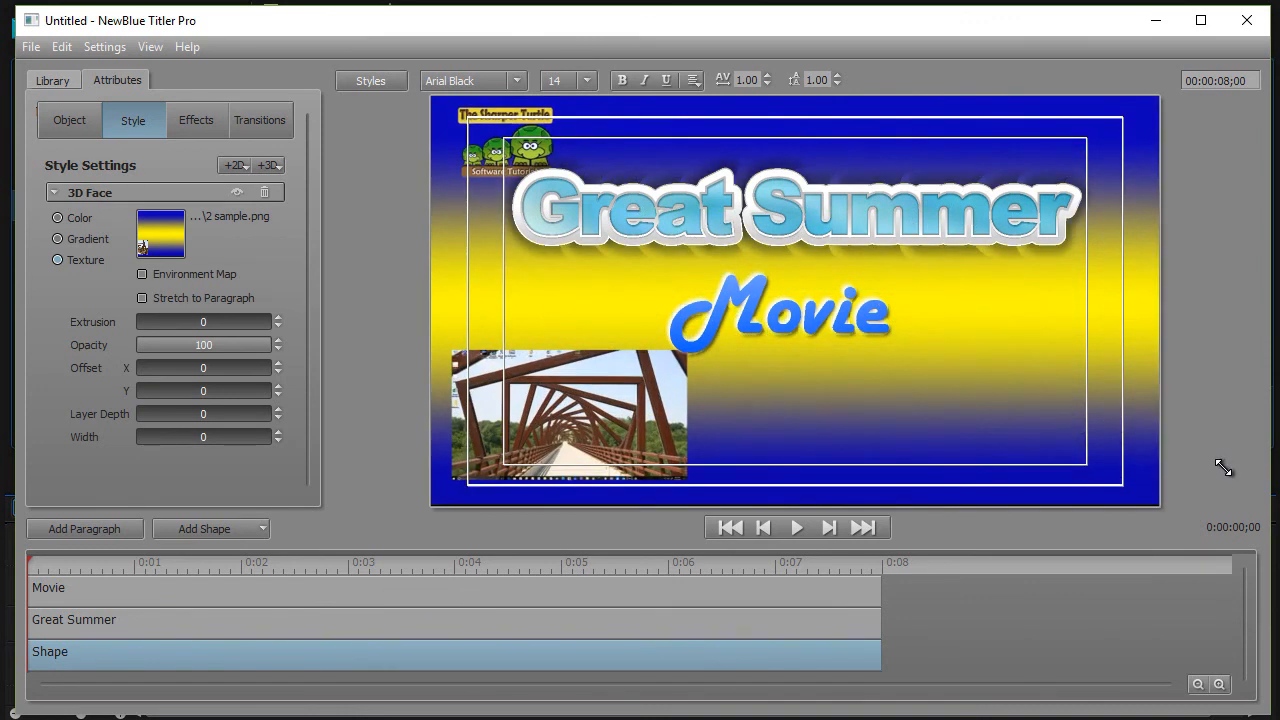
mouse_move(905, 310)
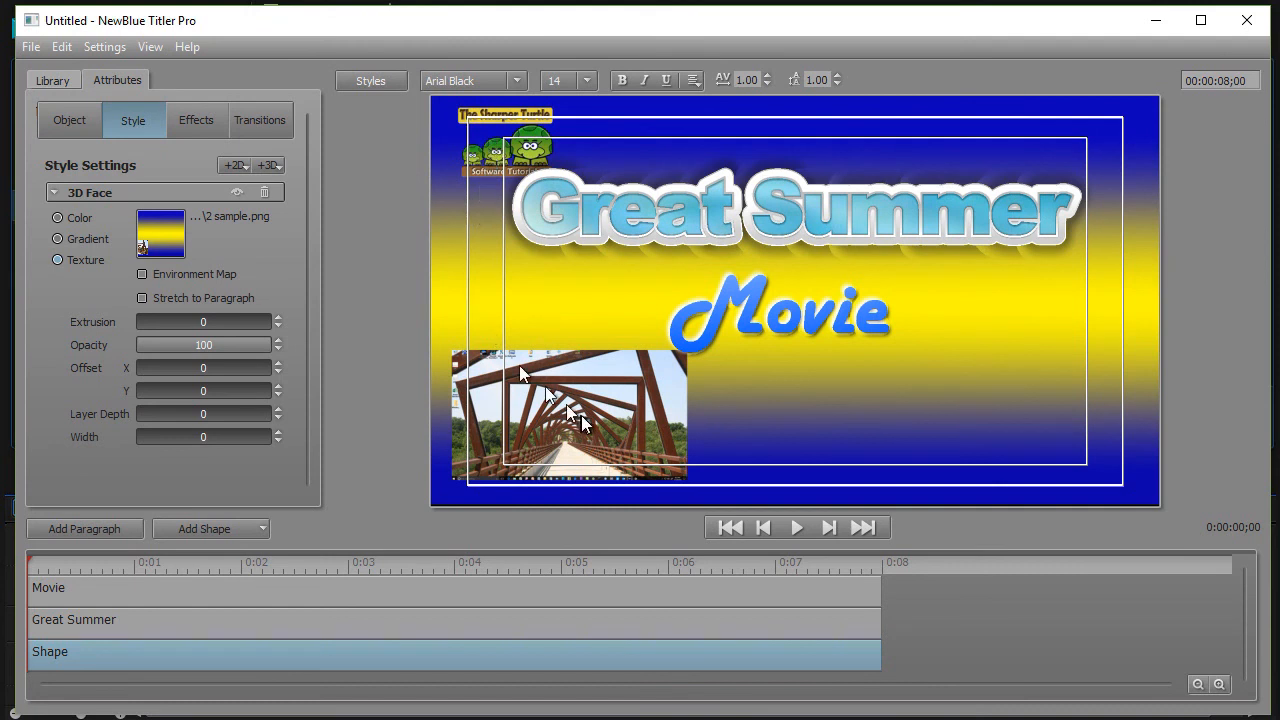
mouse_move(390, 415)
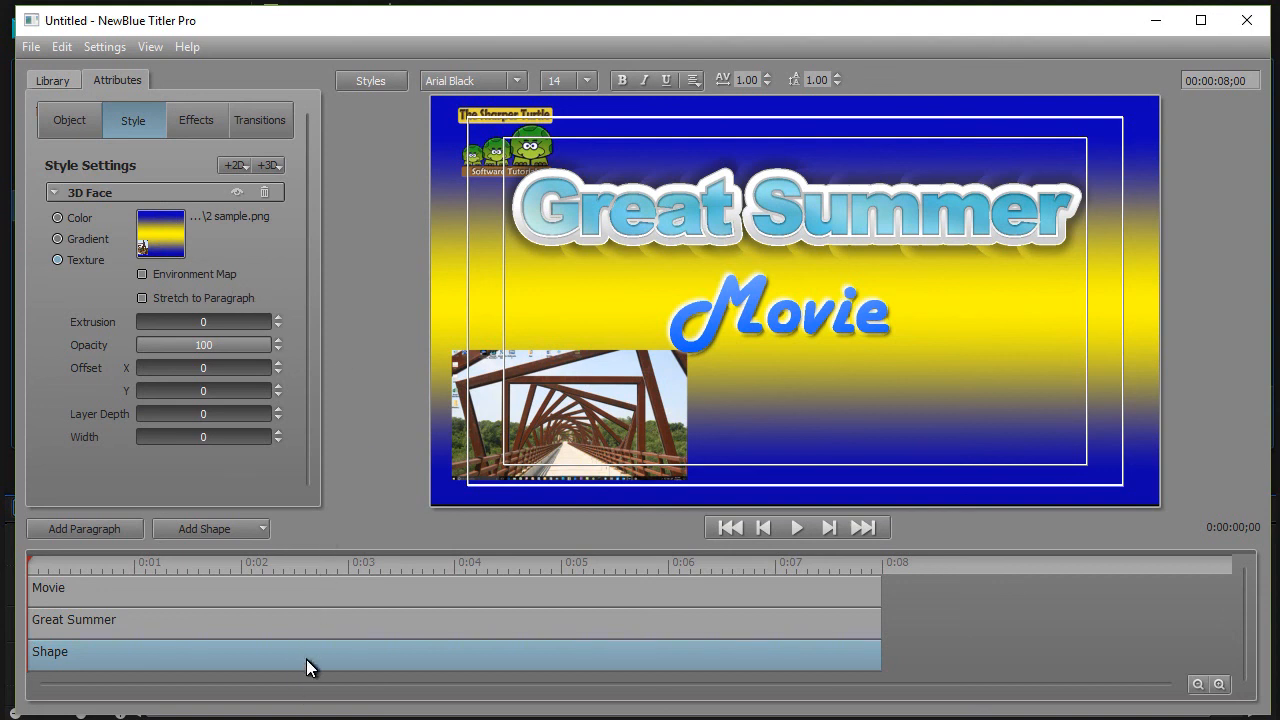
mouse_move(313, 711)
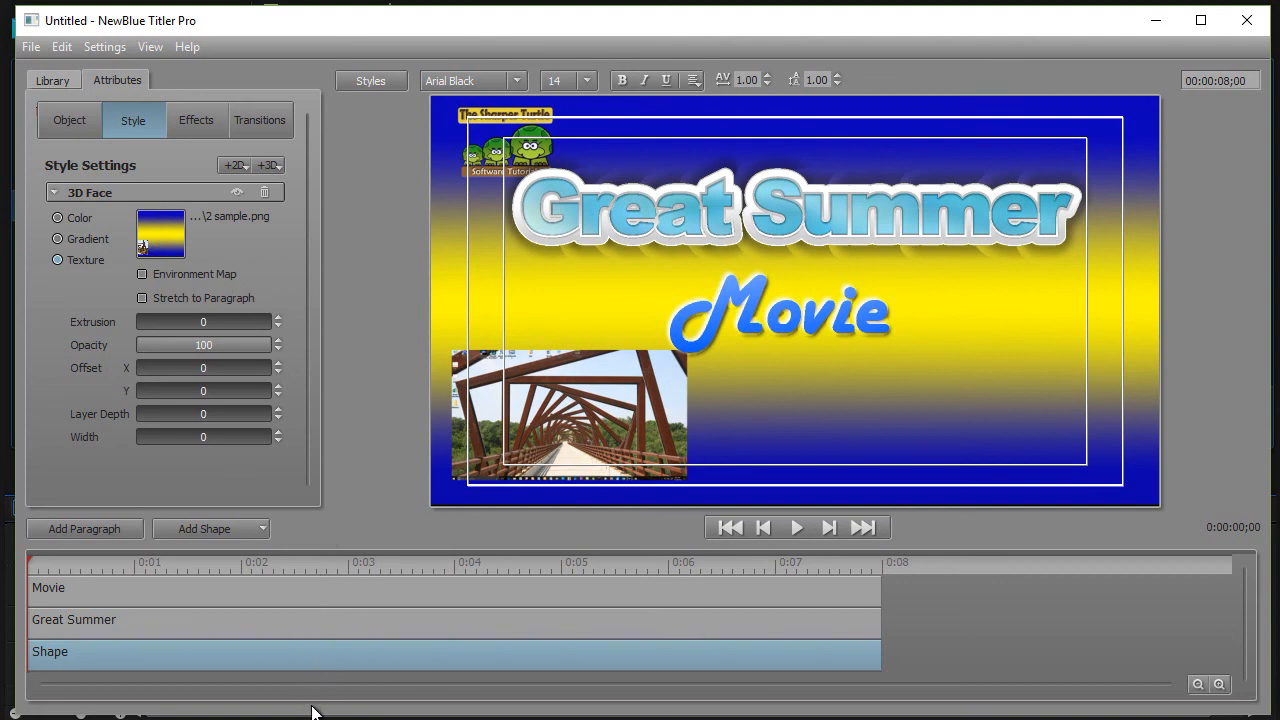
mouse_move(318, 667)
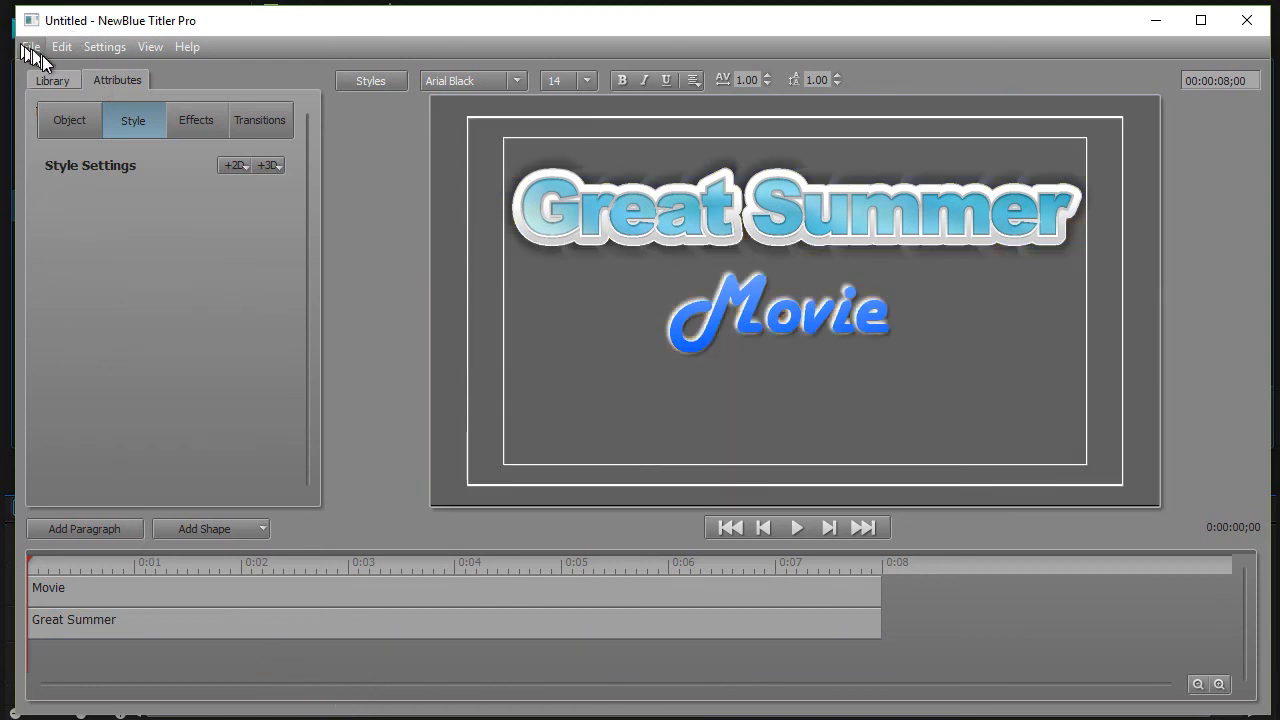
- Import the blue '1 sample' image instead and select its shape to fill the frame
click(30, 46)
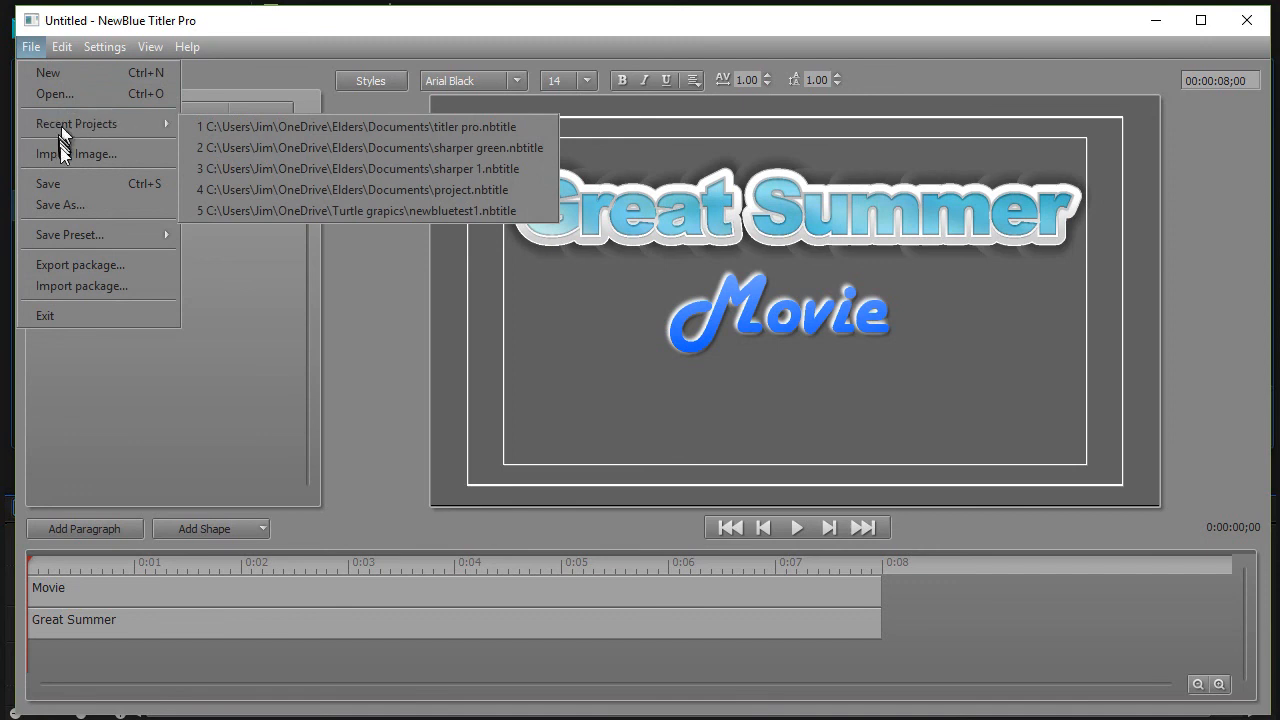
click(77, 153)
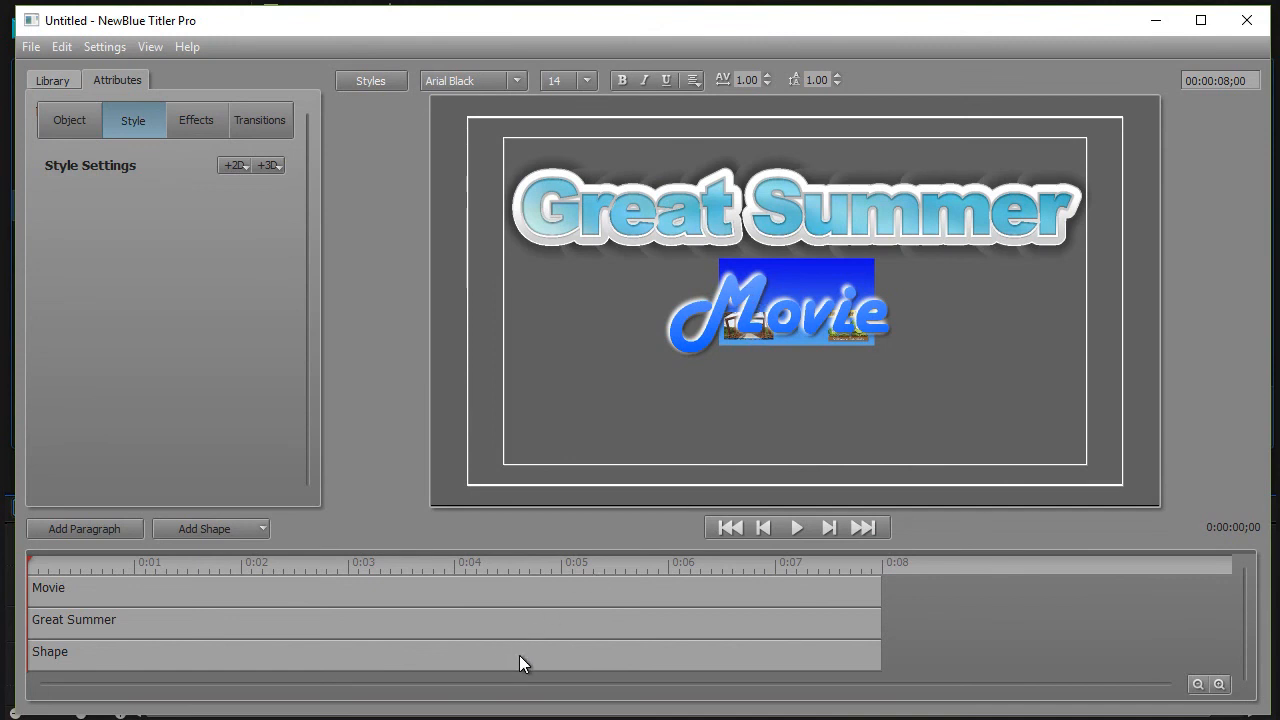
click(50, 651)
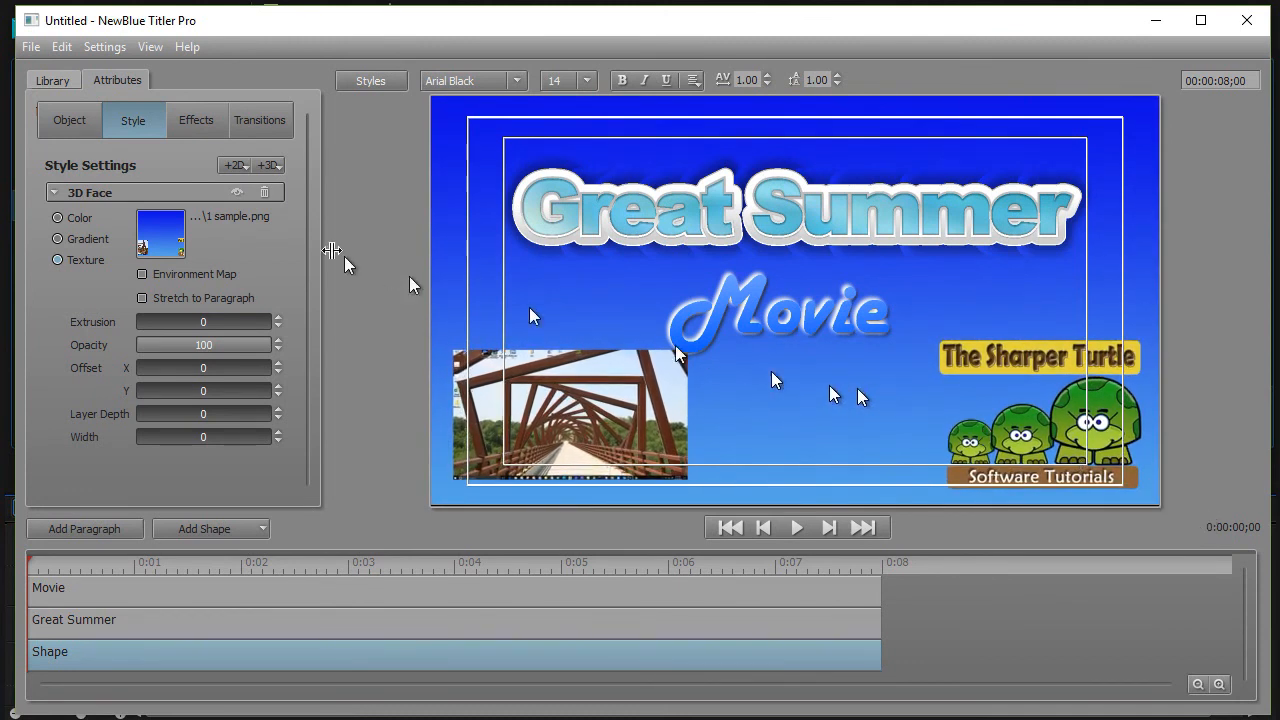
mouse_move(800, 404)
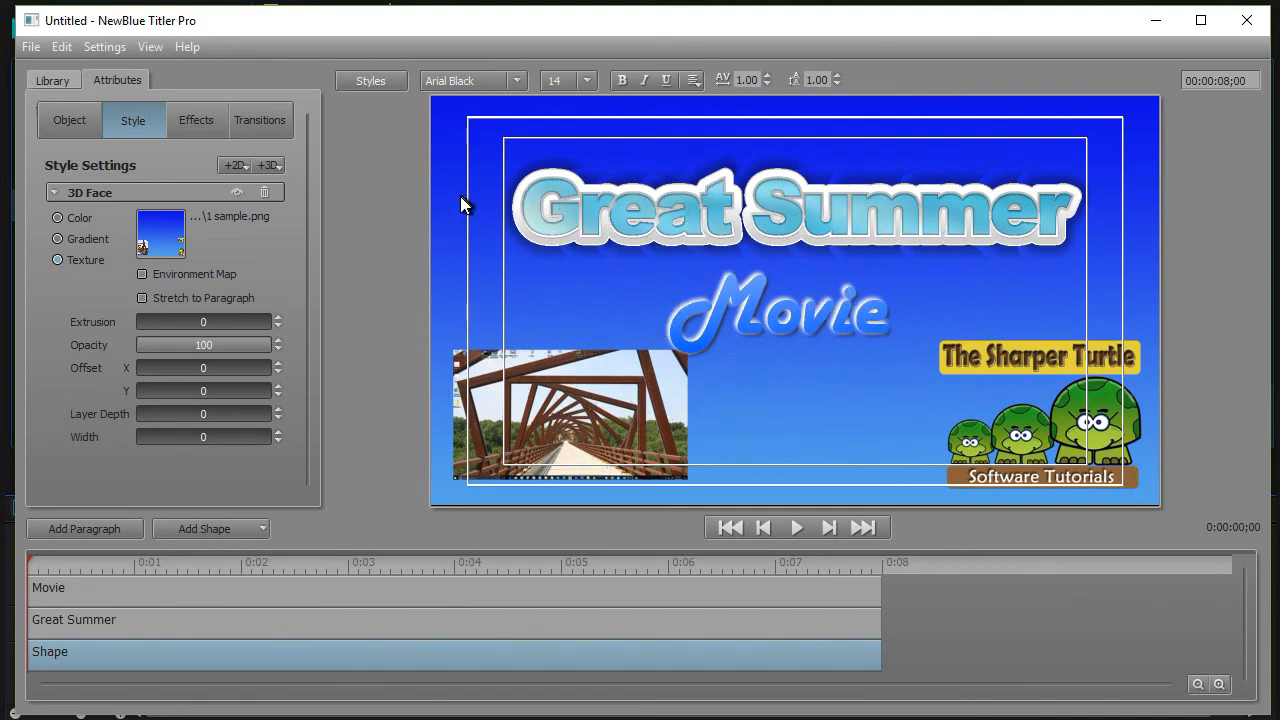
mouse_move(330, 328)
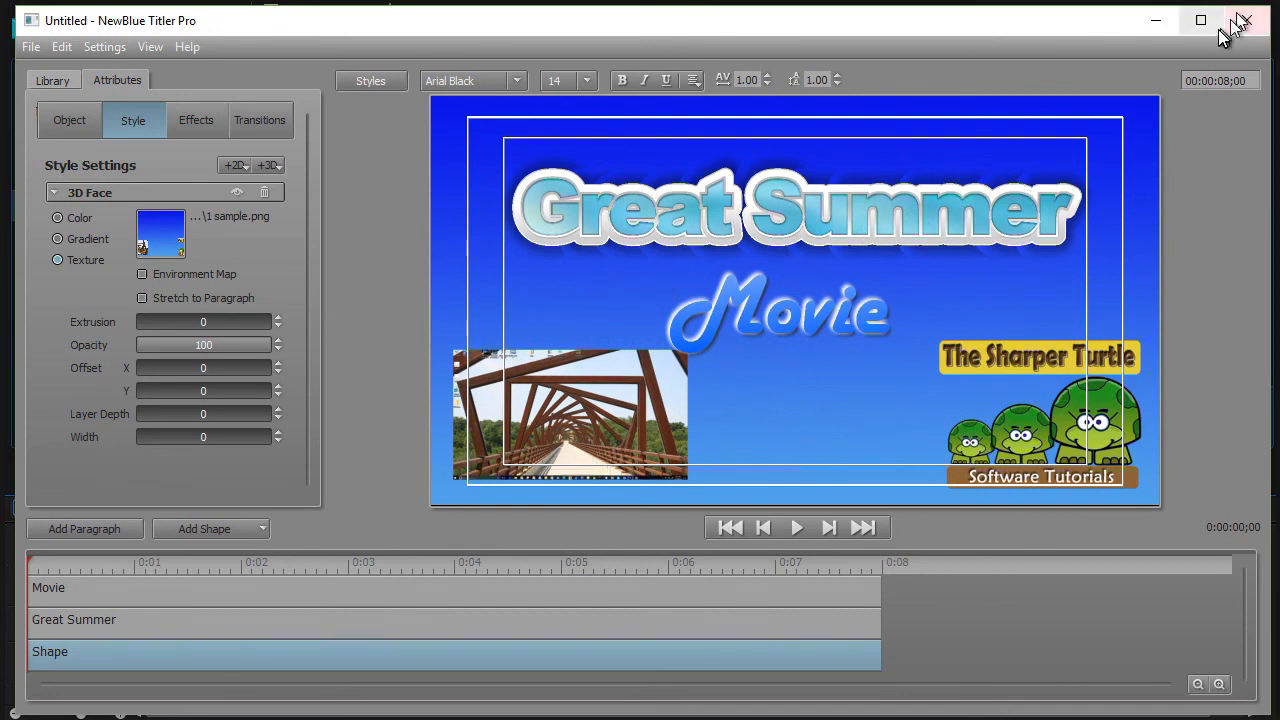
- Return to PowerDirector and select the finished title clip on the timeline
click(1243, 20)
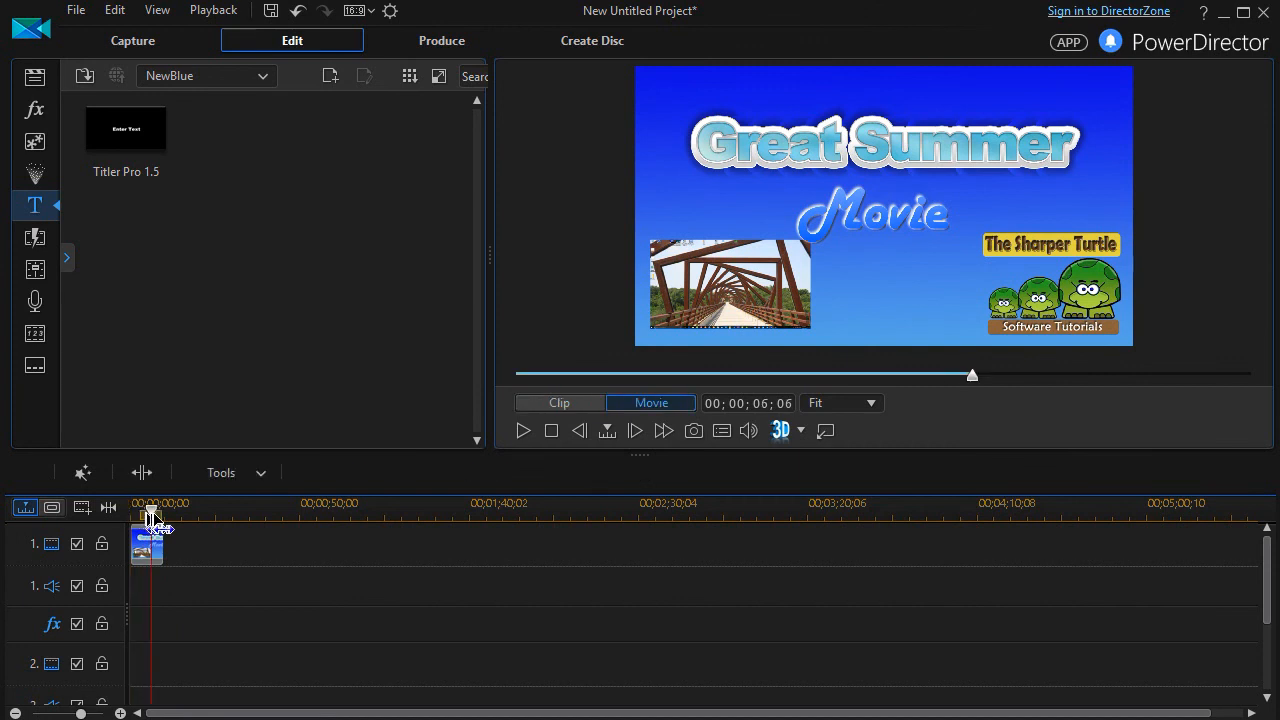
click(147, 543)
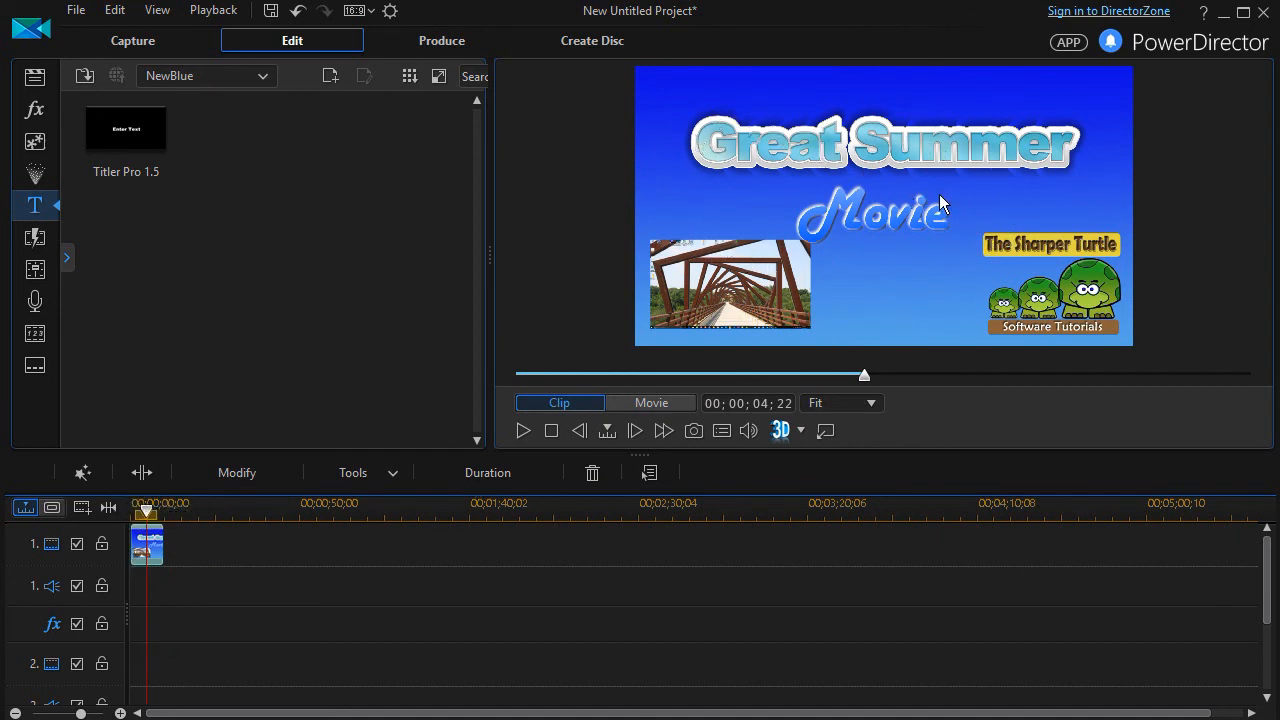
mouse_move(797, 224)
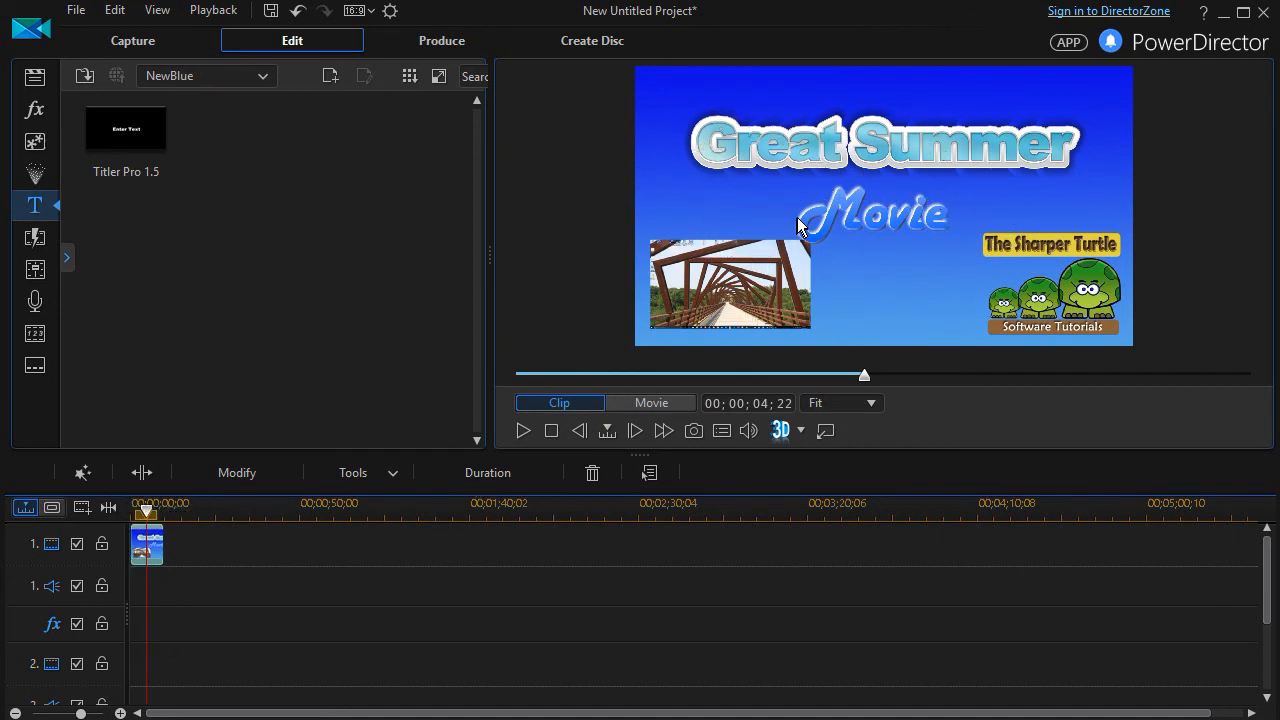